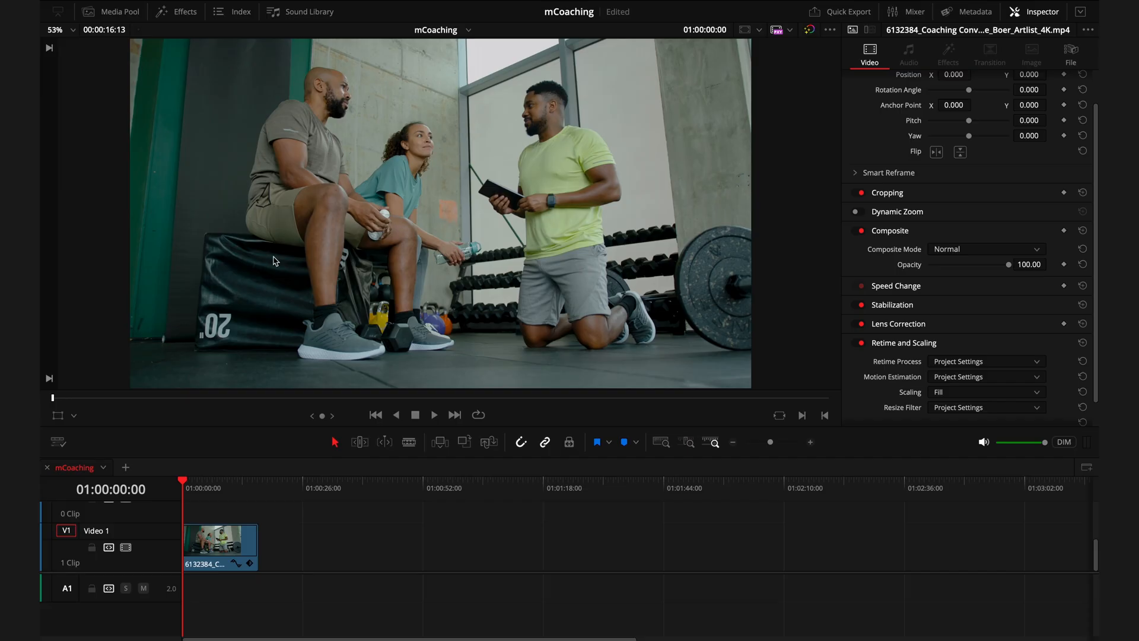
- Search the Effects library for 'mcoaching' and browse the collapsed result categories
click(177, 10)
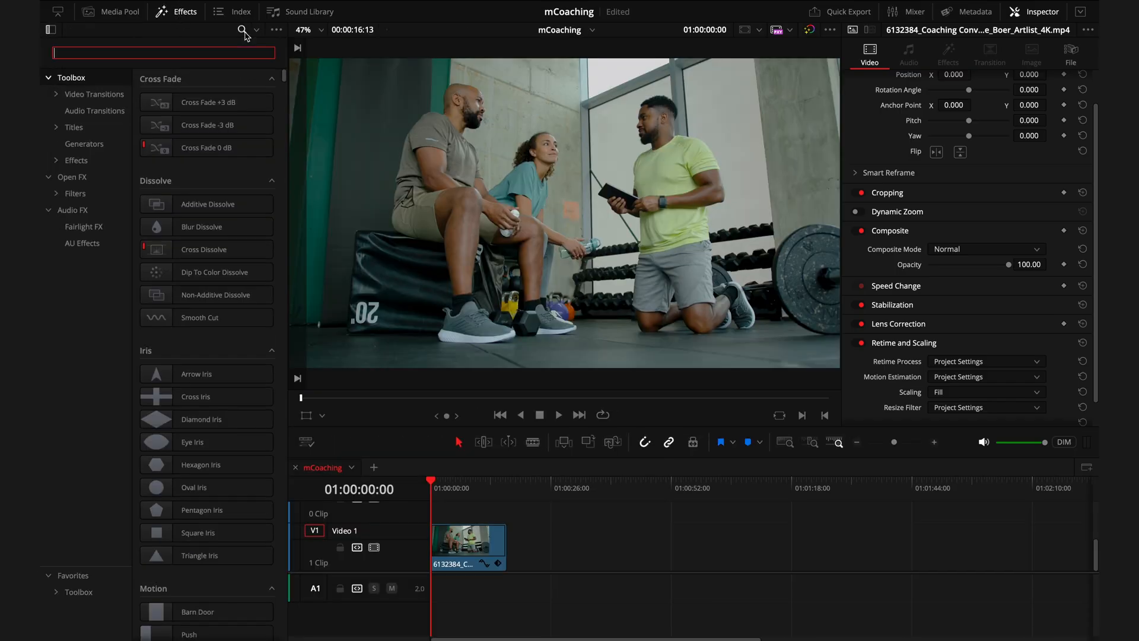
text(mcoaching)
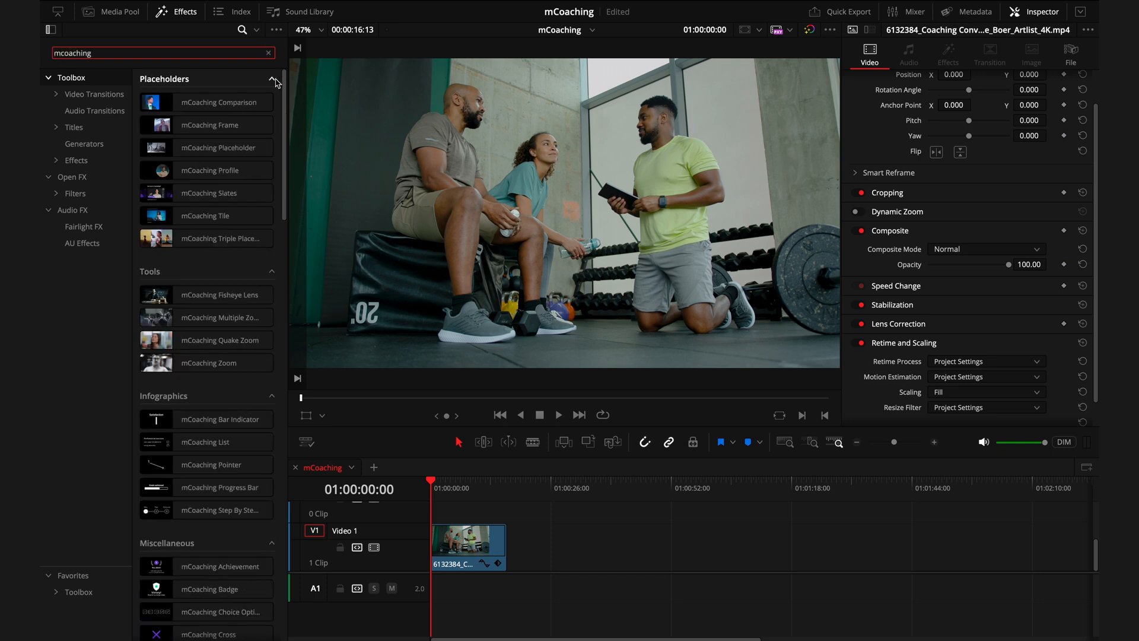
scroll(down, 3)
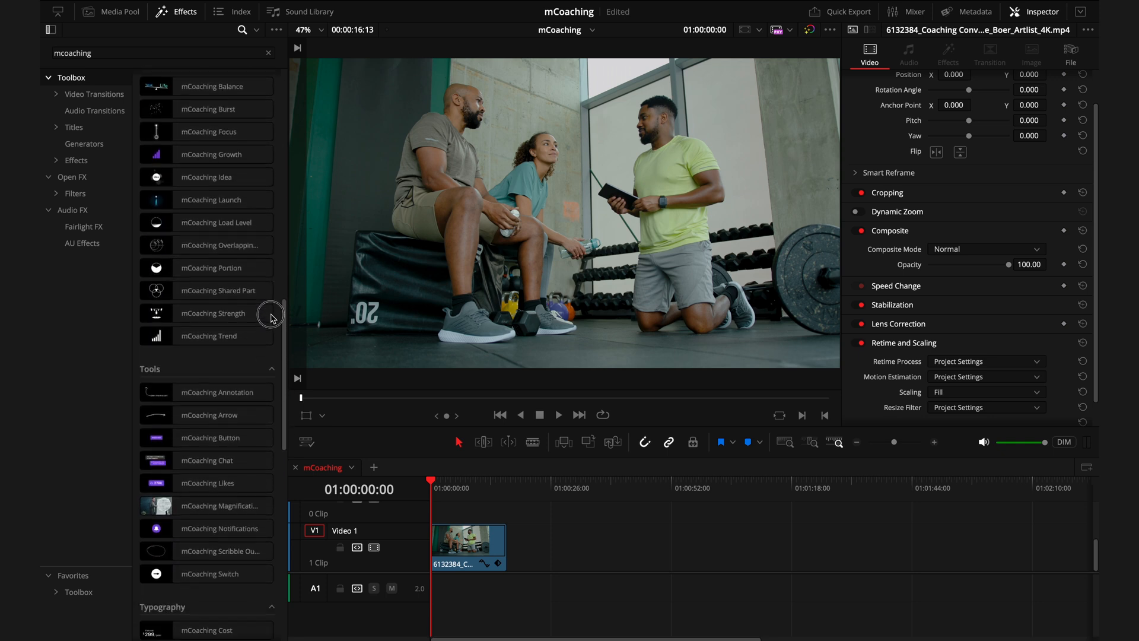
scroll(down, 3)
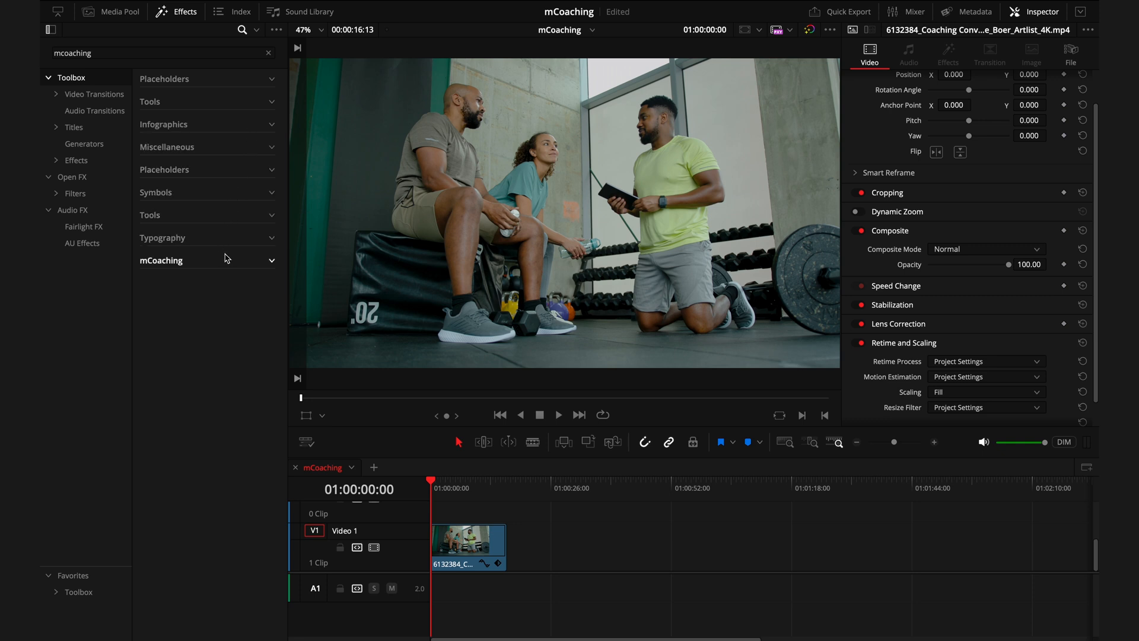
mouse_move(74, 127)
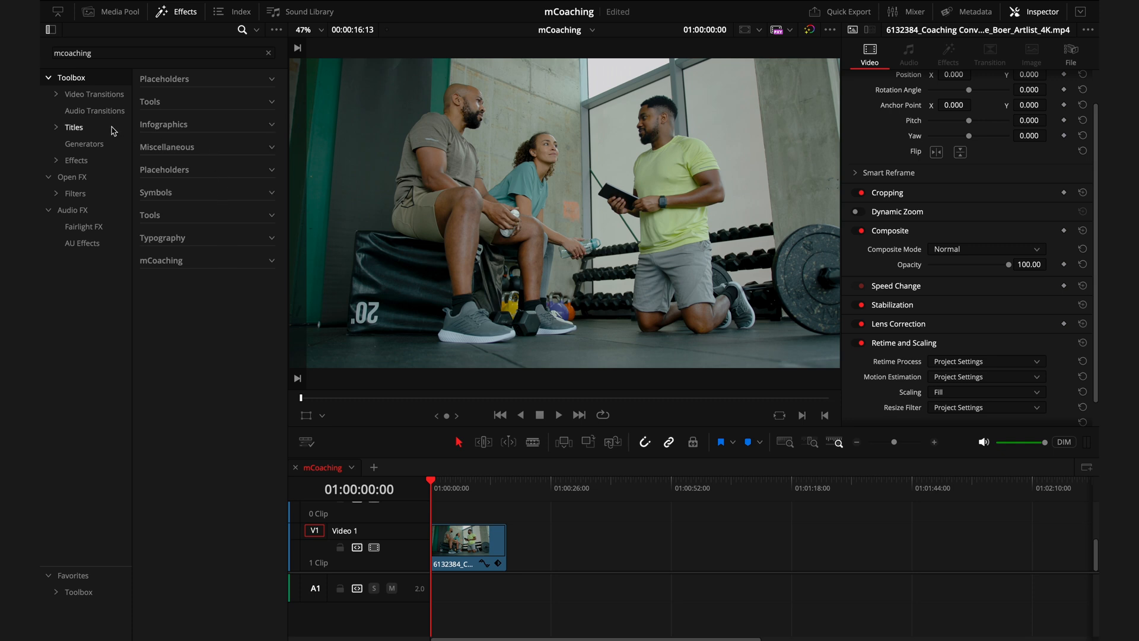
- Place mCoaching Step By Step Diagram above the gym clip with 4K Quality enabled
click(74, 127)
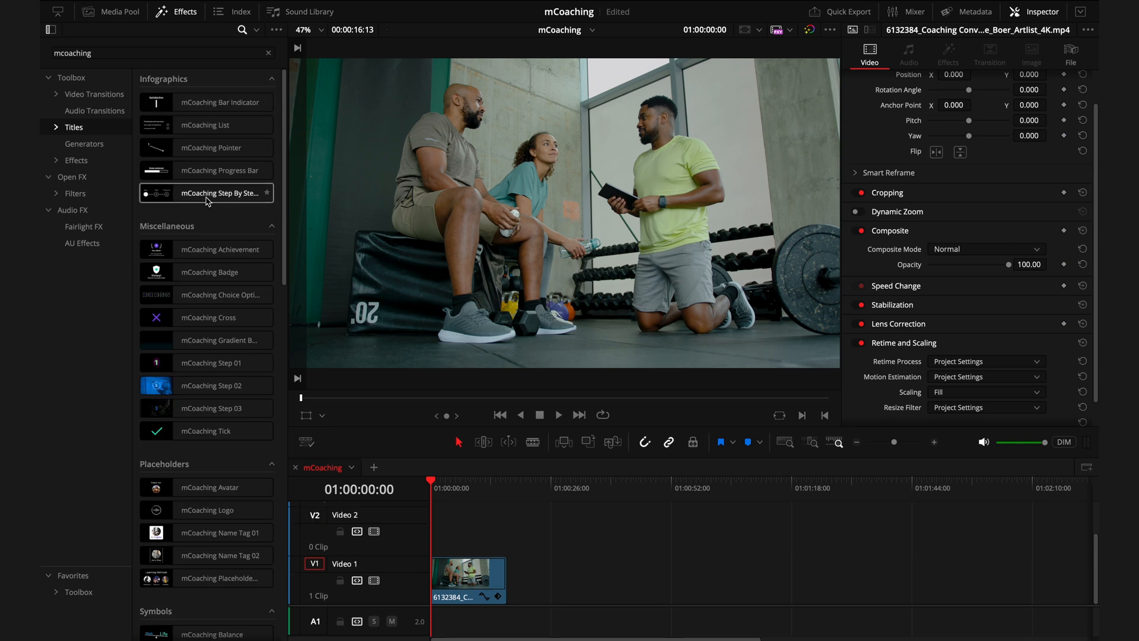
drag(207, 192, 437, 523)
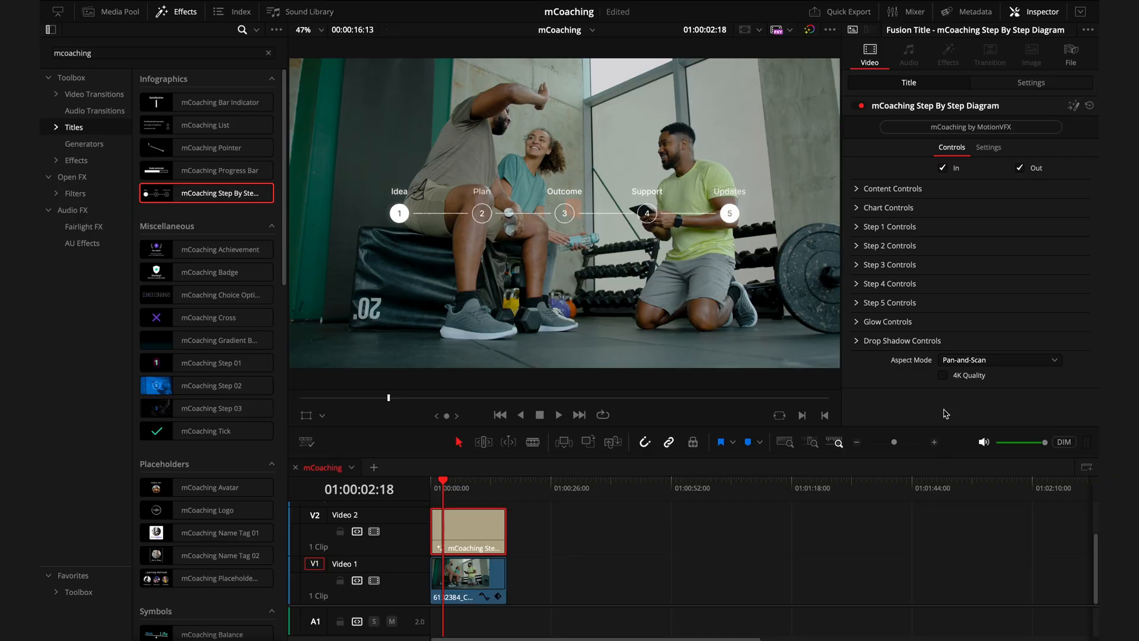
mouse_move(950, 384)
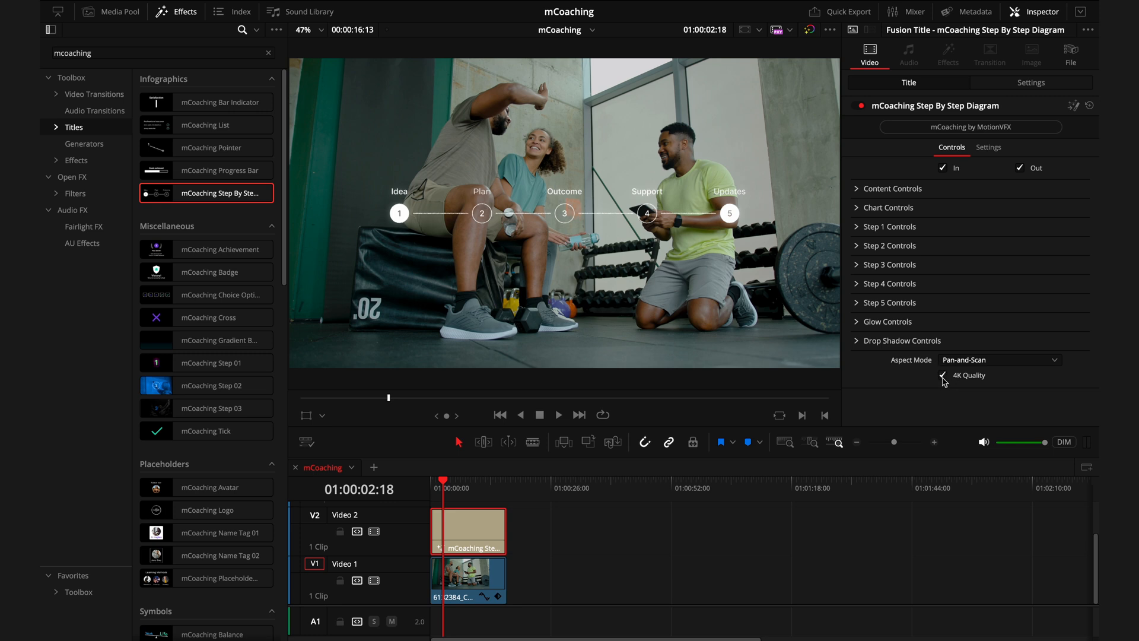
click(943, 168)
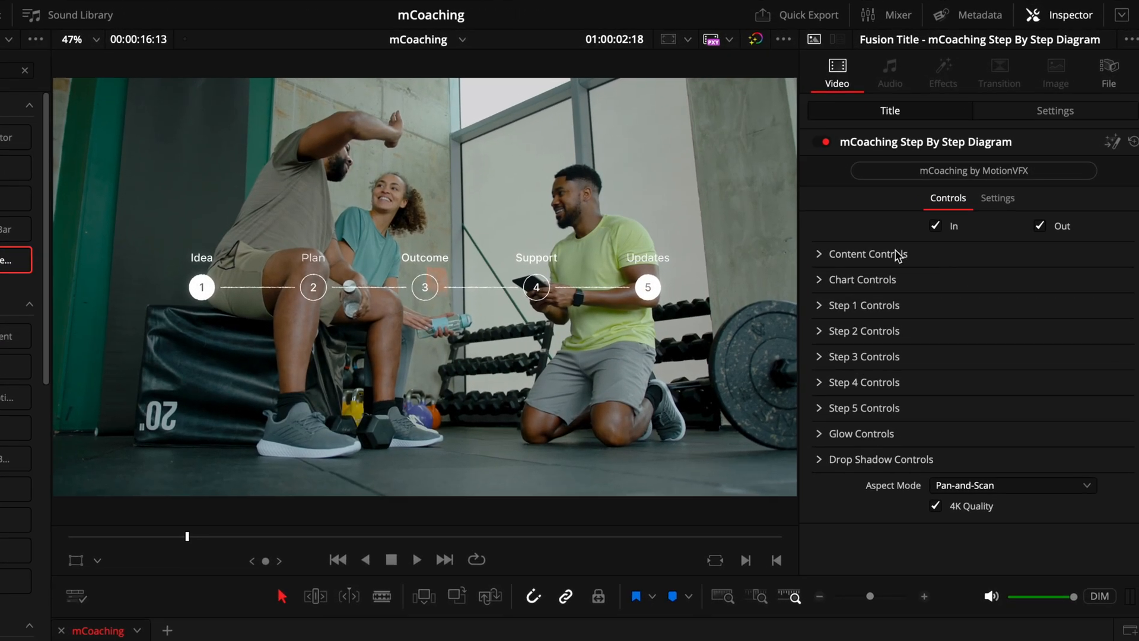
- Raise Content Scale so the five-step diagram spans most of the frame
click(866, 254)
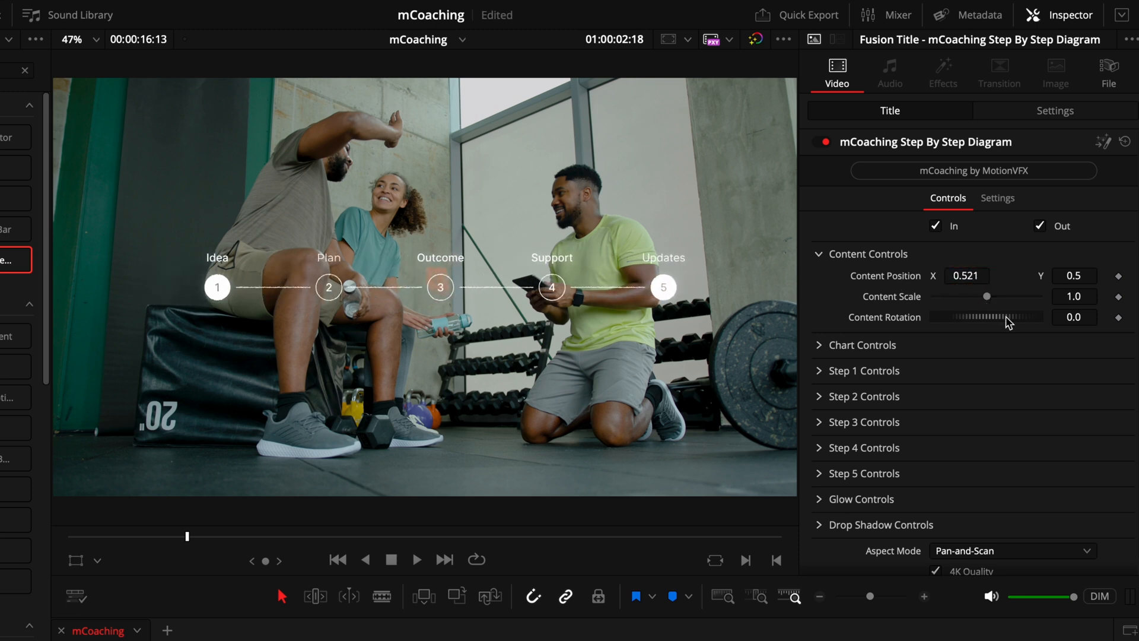
drag(986, 316, 1025, 320)
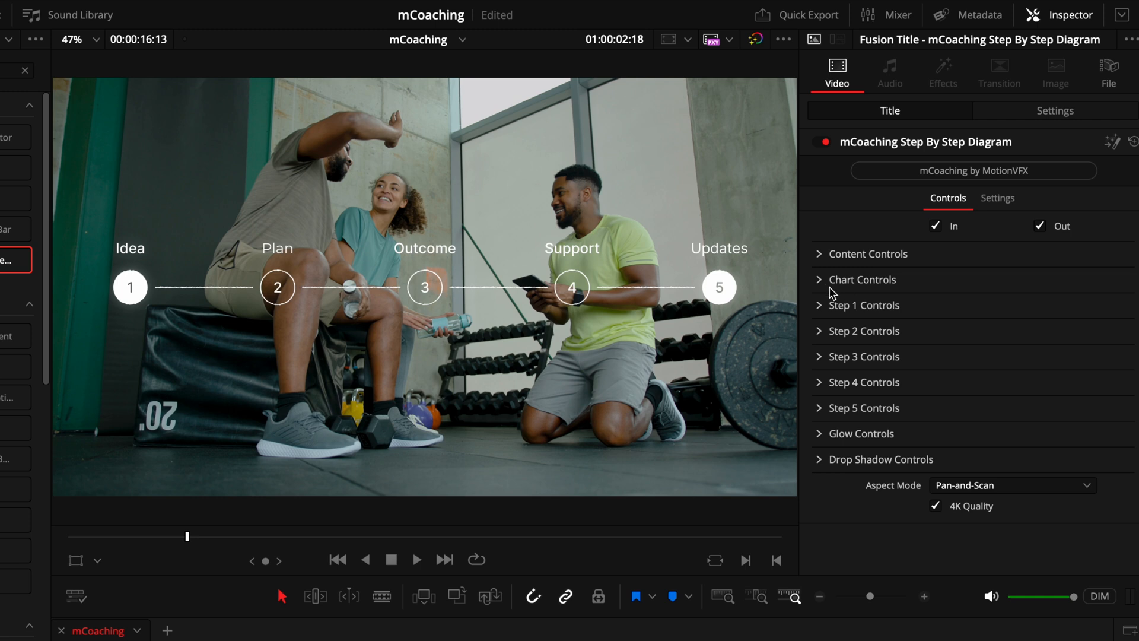
- Tighten step spacing, tint circles light blue, and distort their edges in Chart Controls
click(862, 280)
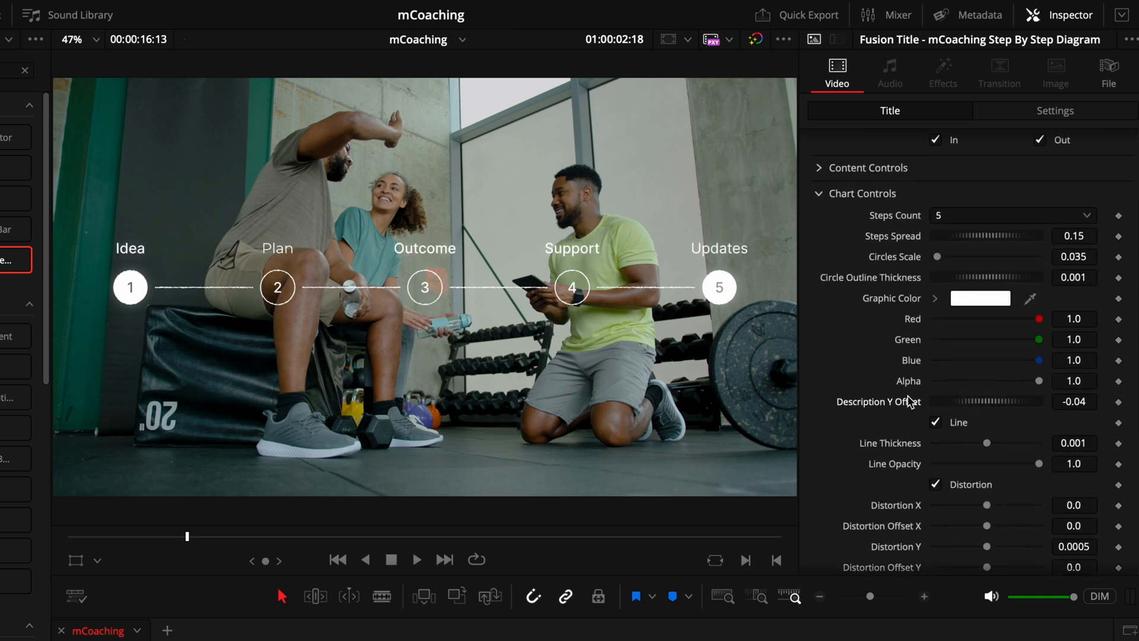
drag(1002, 236, 945, 235)
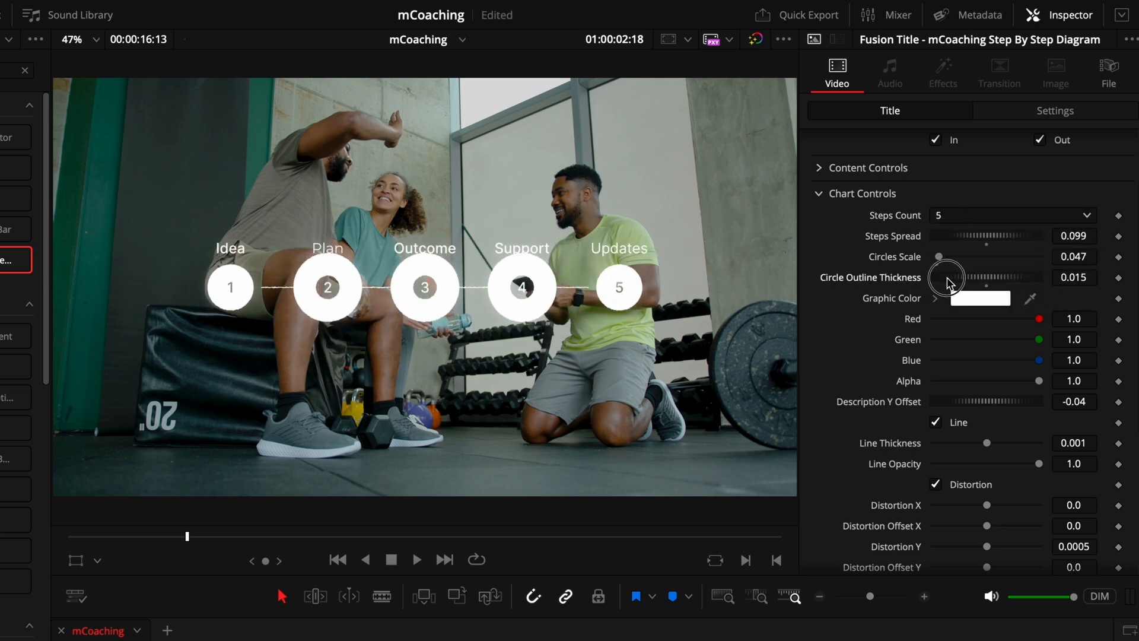
click(977, 298)
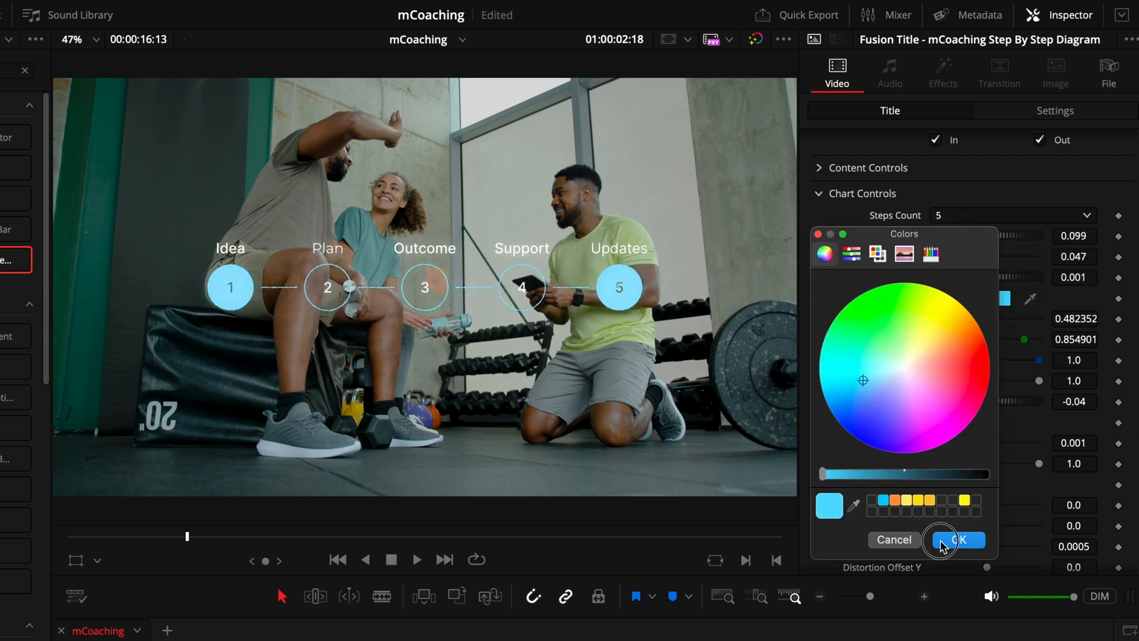
click(957, 540)
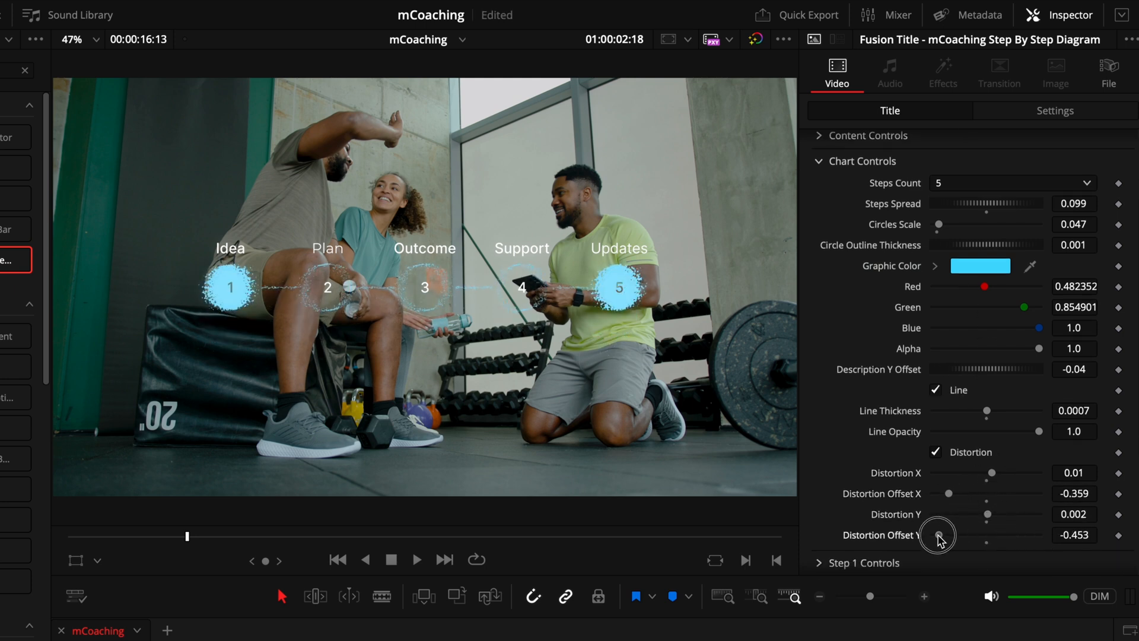
click(937, 452)
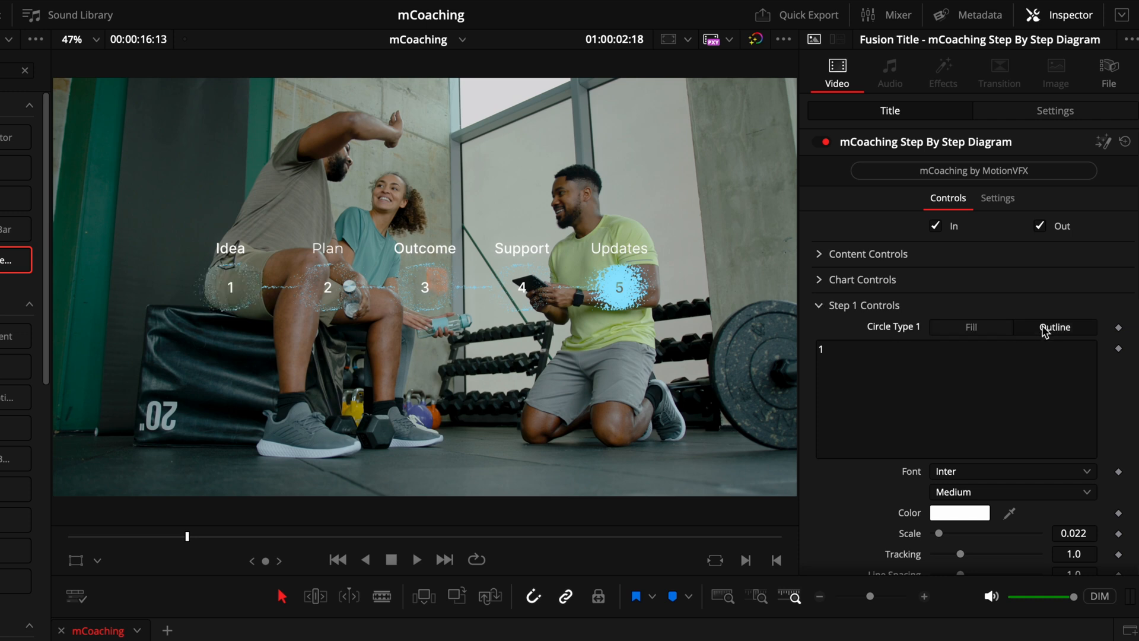
- Fill step 1's circle, retype its number as 1, and reveal description settings
click(971, 327)
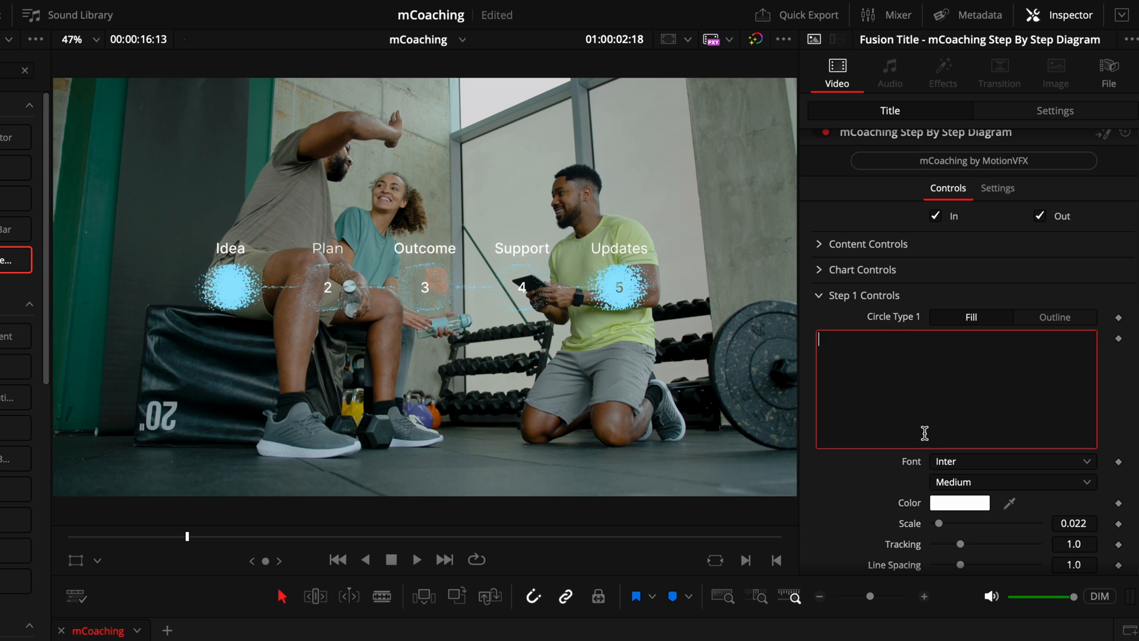
text(1)
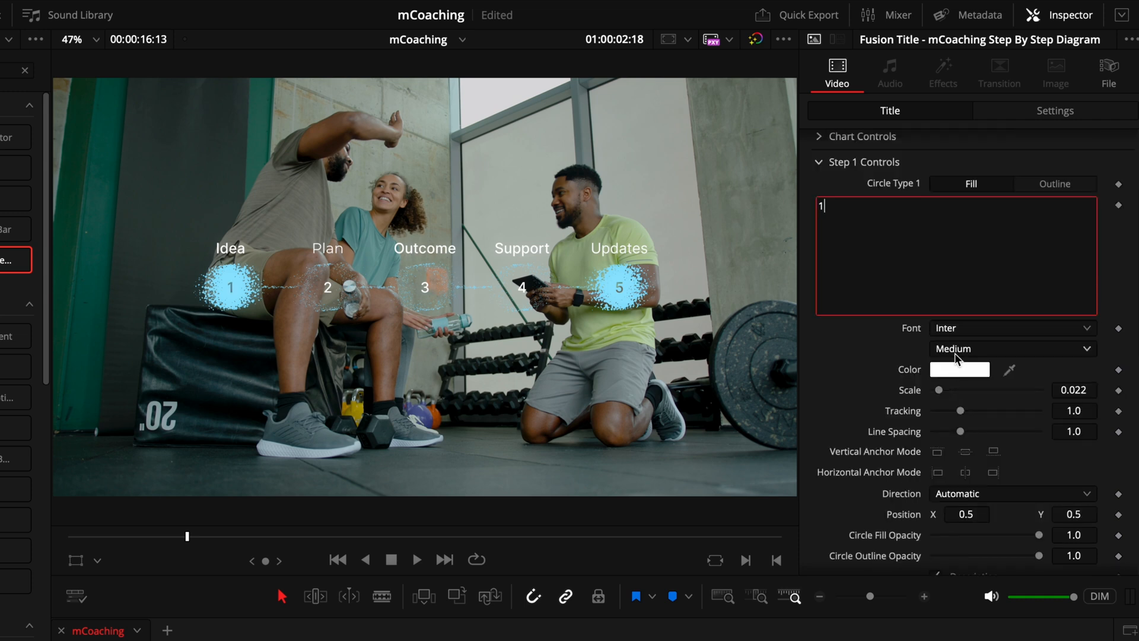
mouse_move(975, 425)
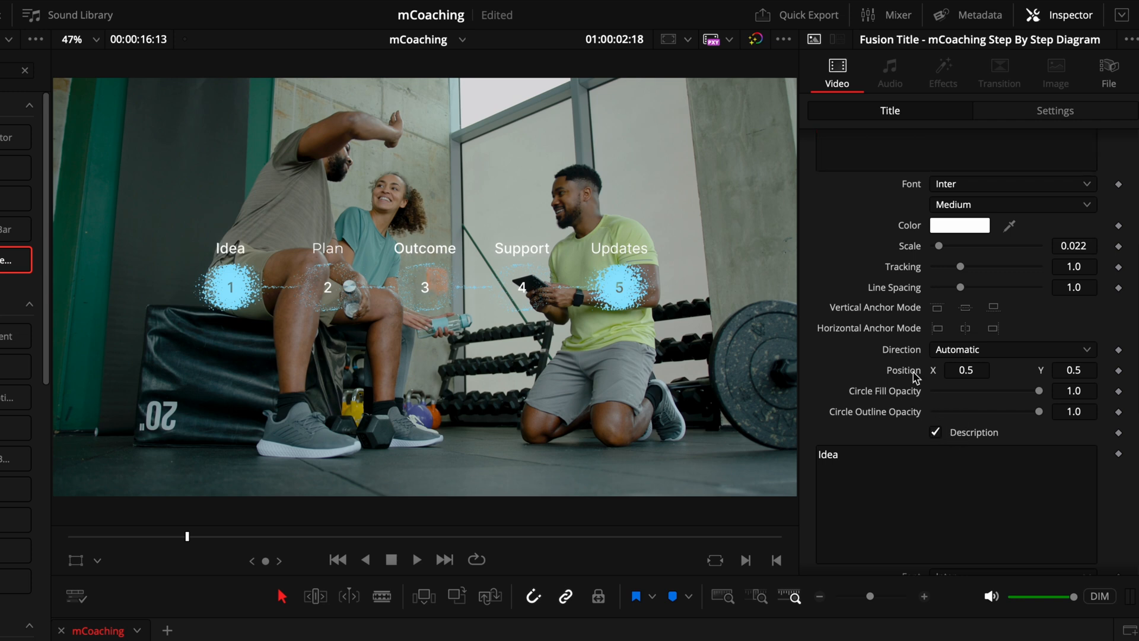
scroll(down, 3)
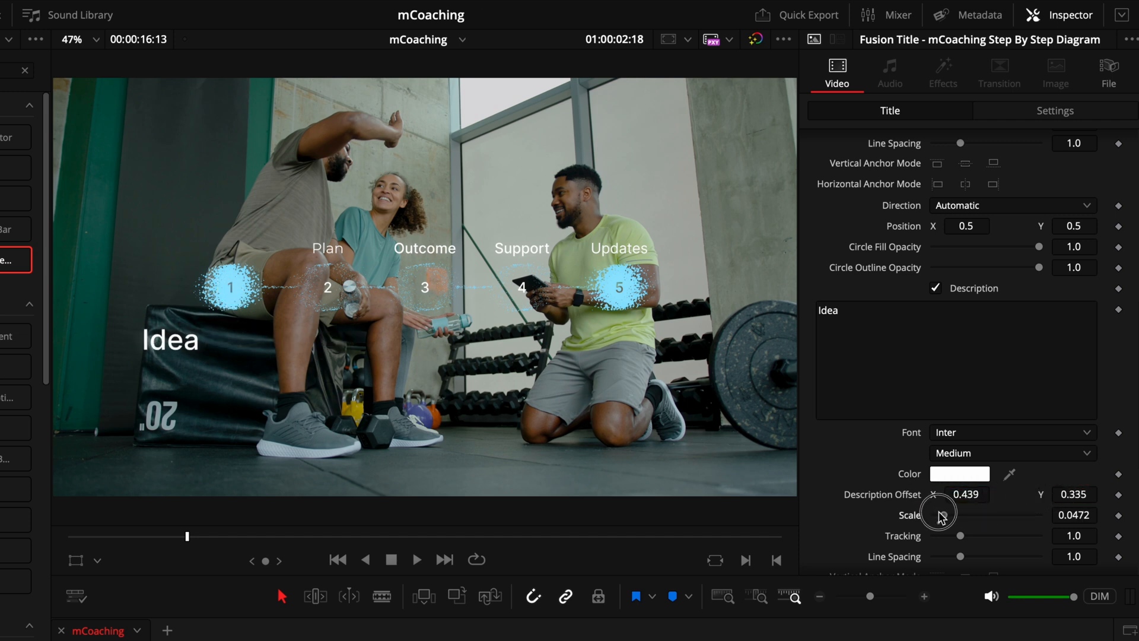
mouse_move(890, 527)
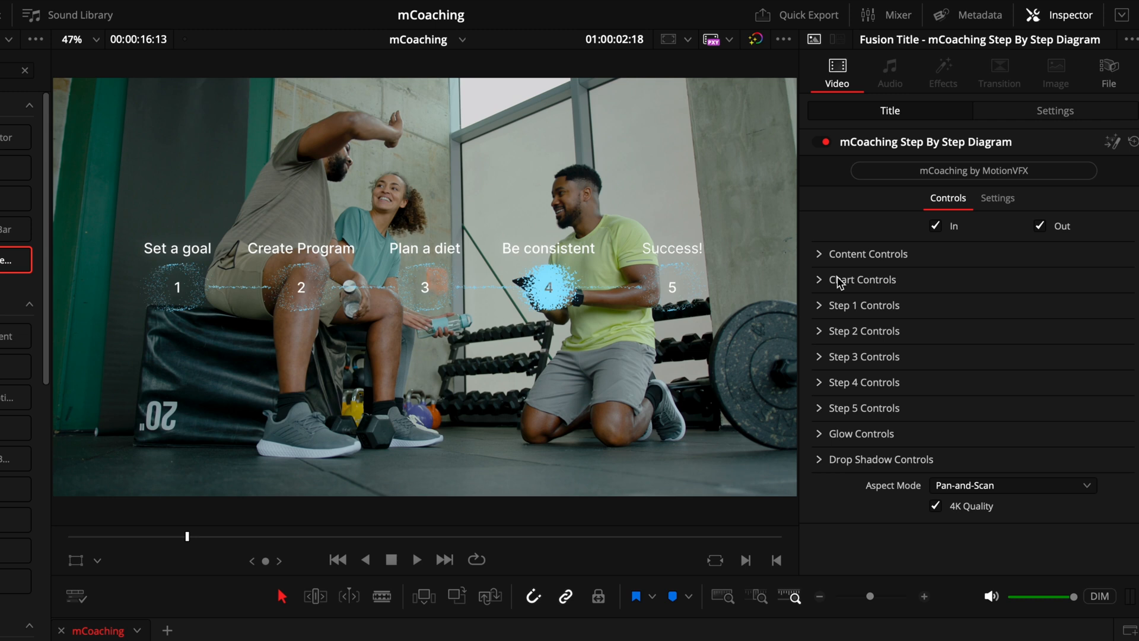
mouse_move(836, 393)
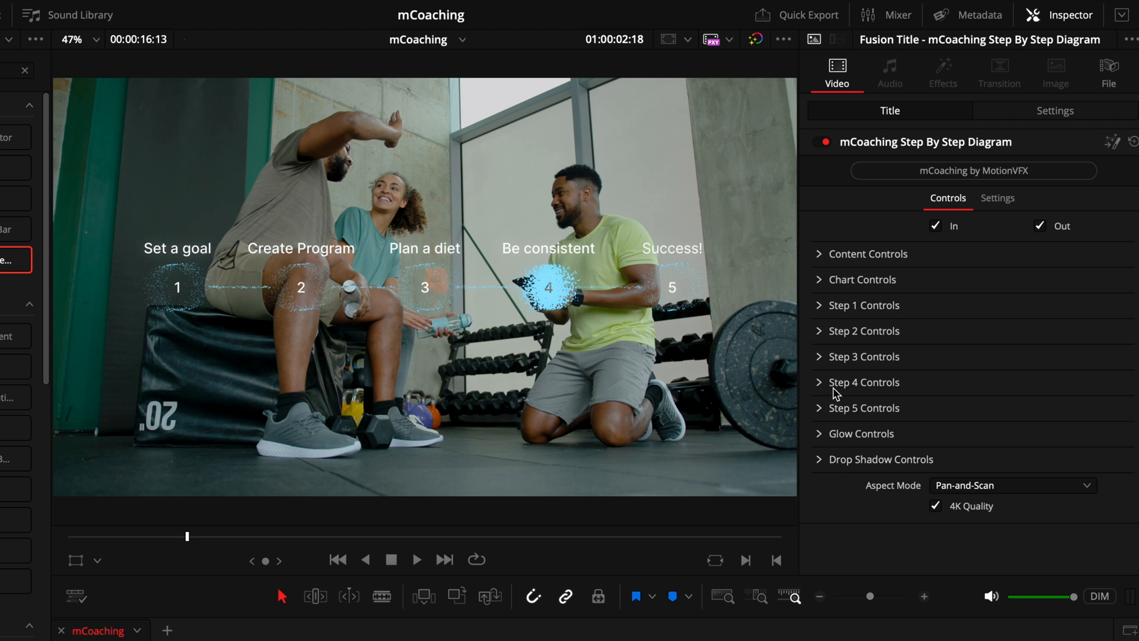
- Toggle the glow off and on, set Glow Gain to 1.339, and show drop shadow controls
click(819, 434)
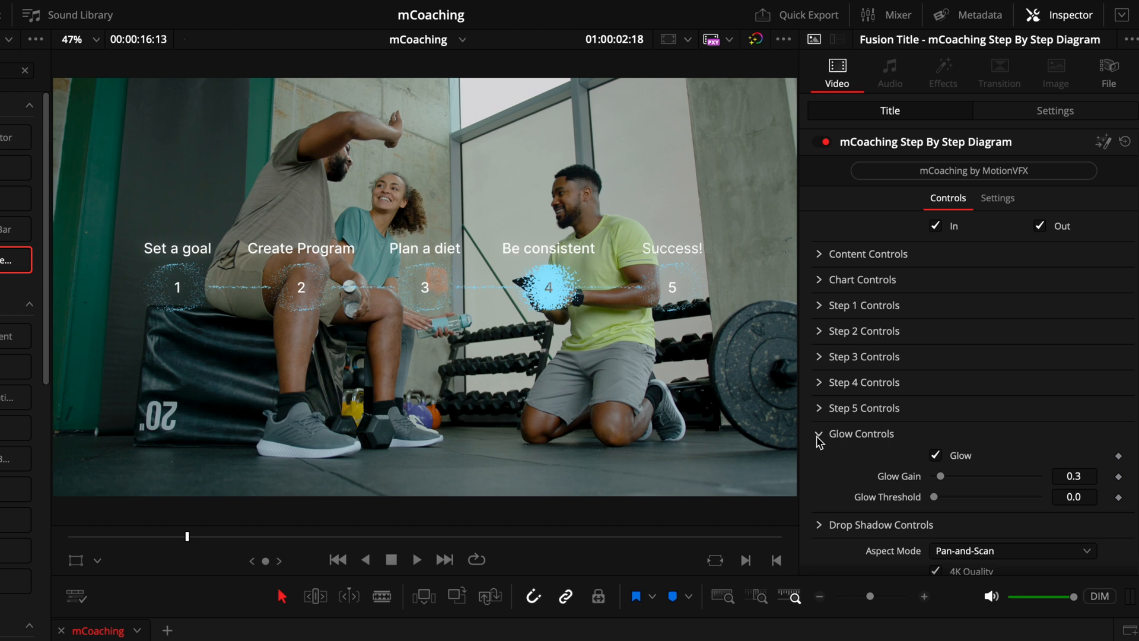
click(936, 456)
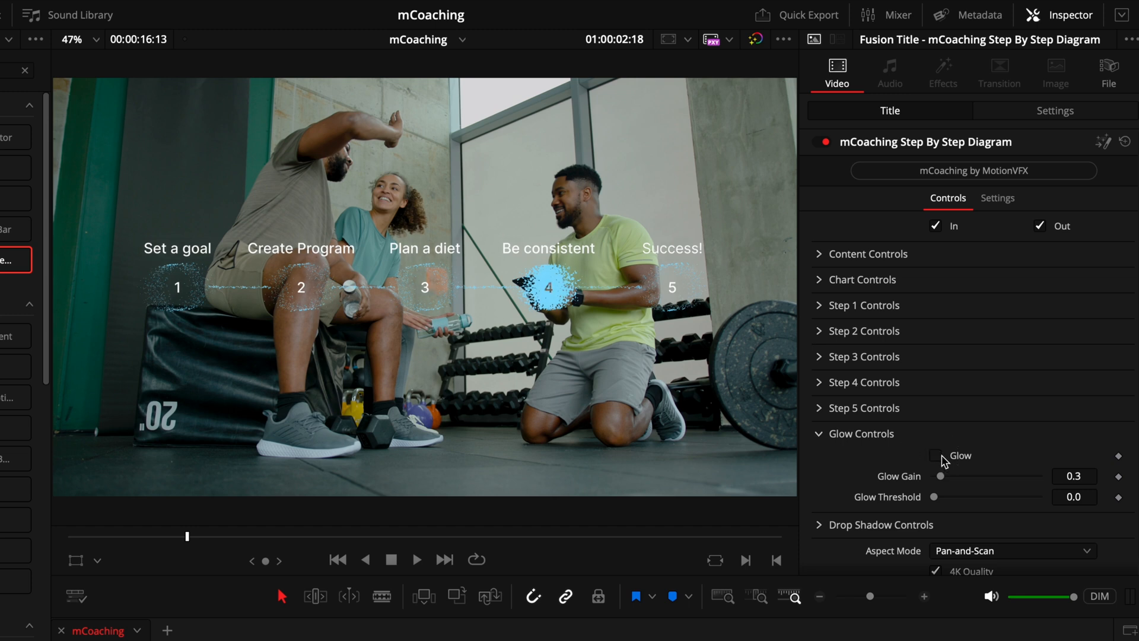
click(935, 456)
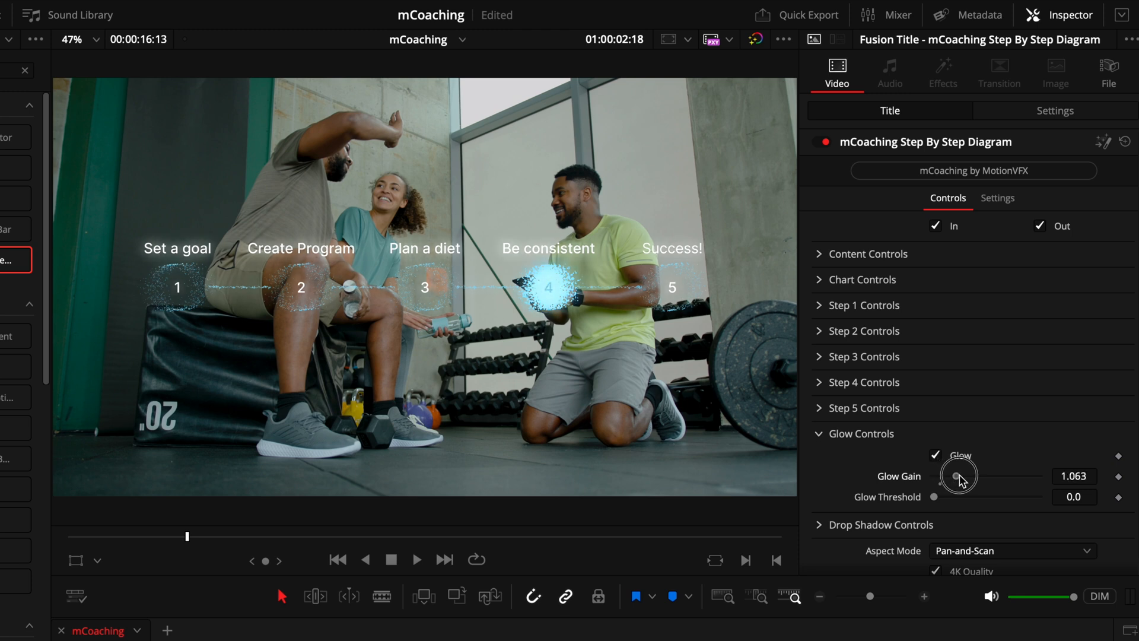
drag(958, 476, 962, 476)
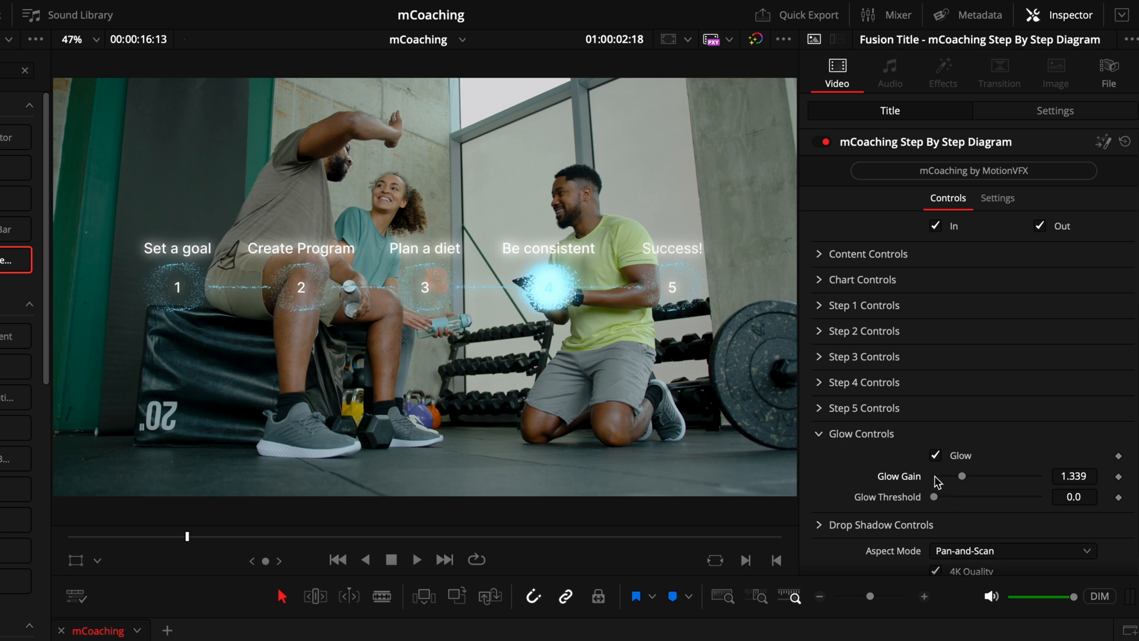
mouse_move(921, 482)
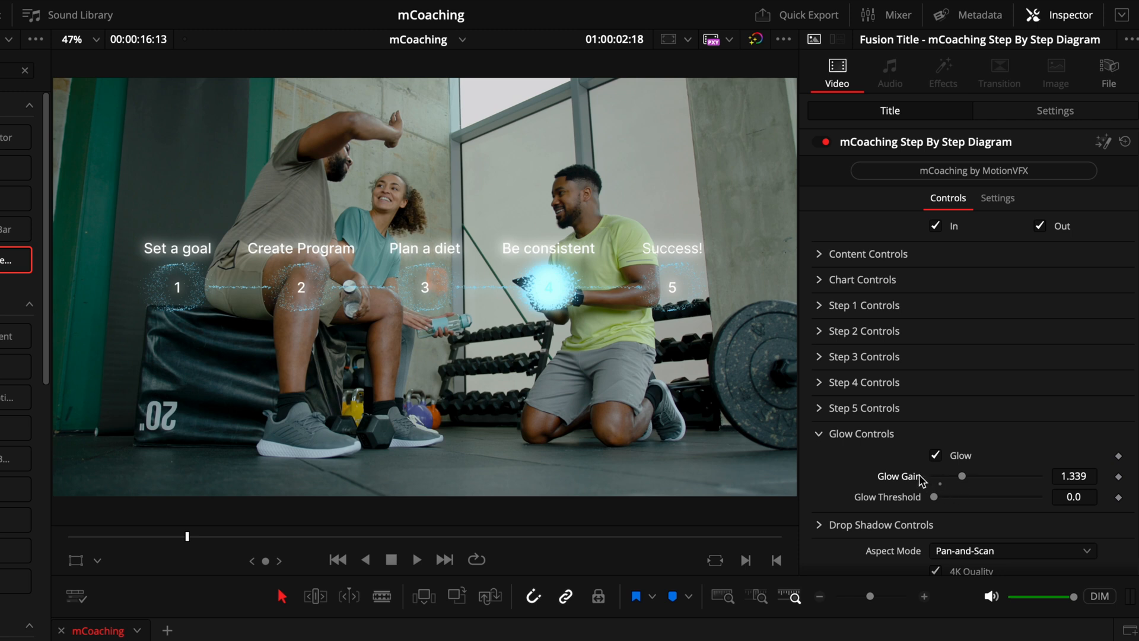
click(819, 434)
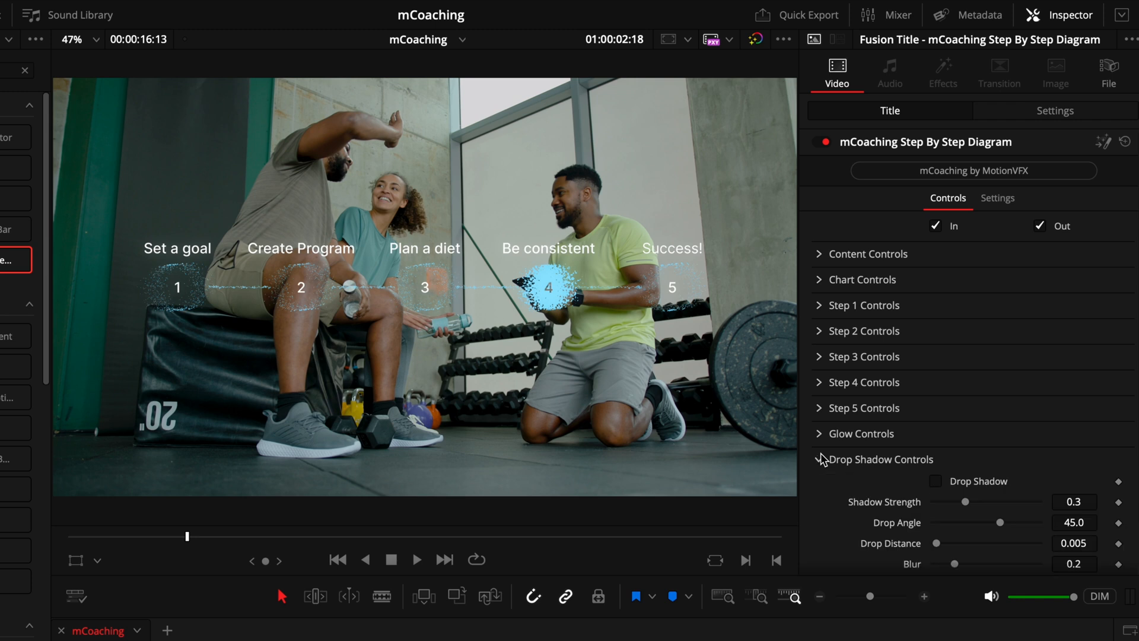
click(936, 481)
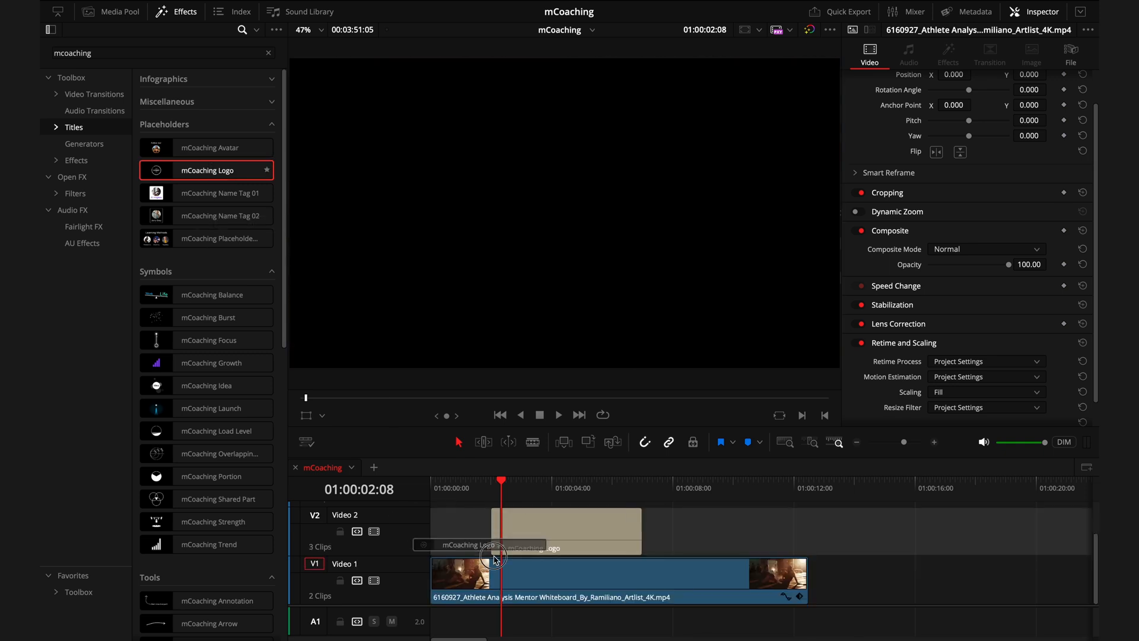
- Select the mCoaching Logo placeholder and browse for a logo image in Logo Controls
click(548, 531)
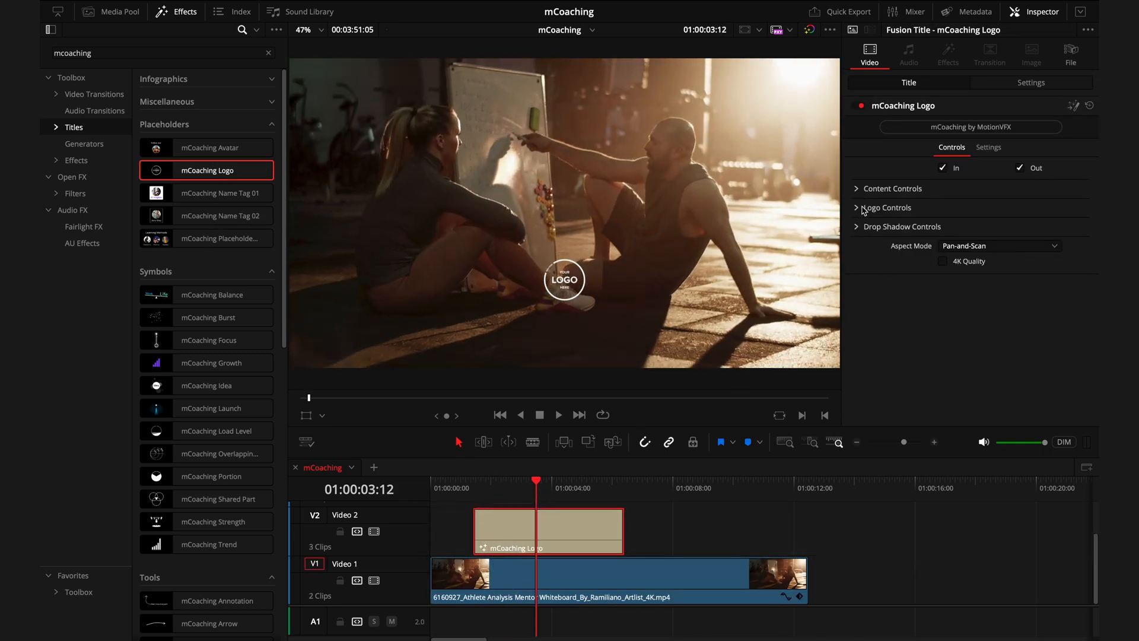
click(887, 207)
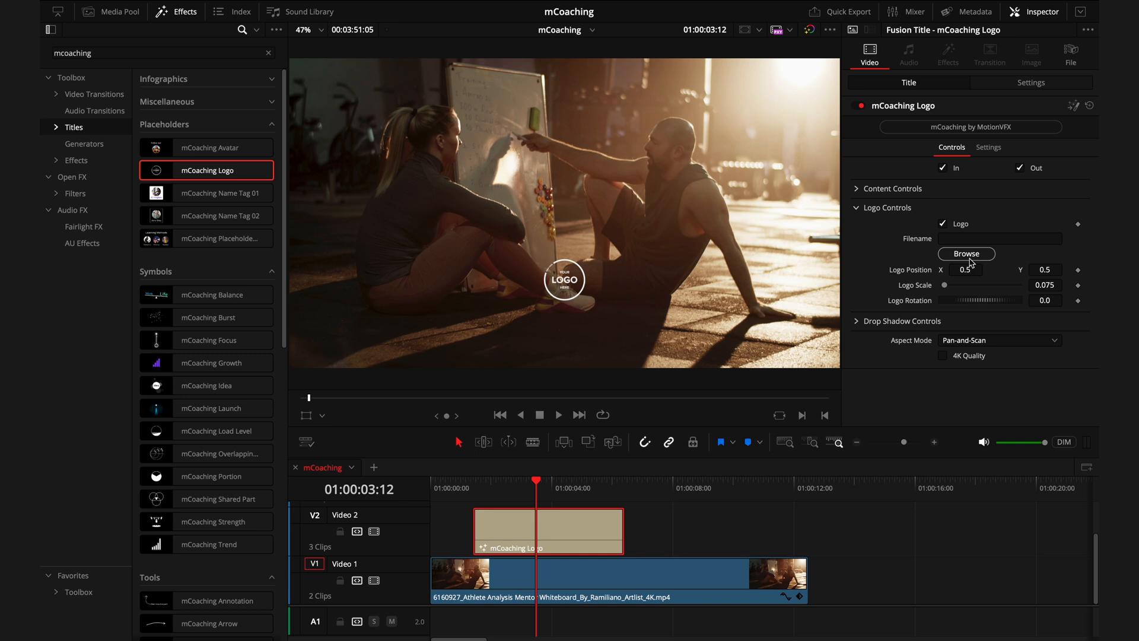
click(967, 253)
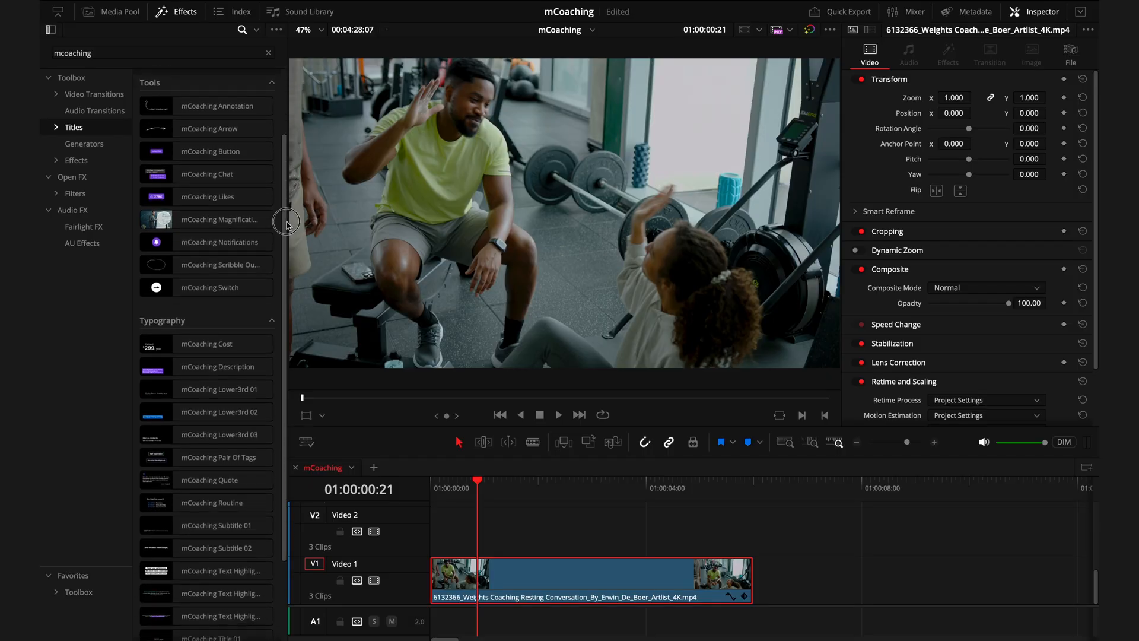
- Scroll the Titles list down to the Typography section
scroll(down, 3)
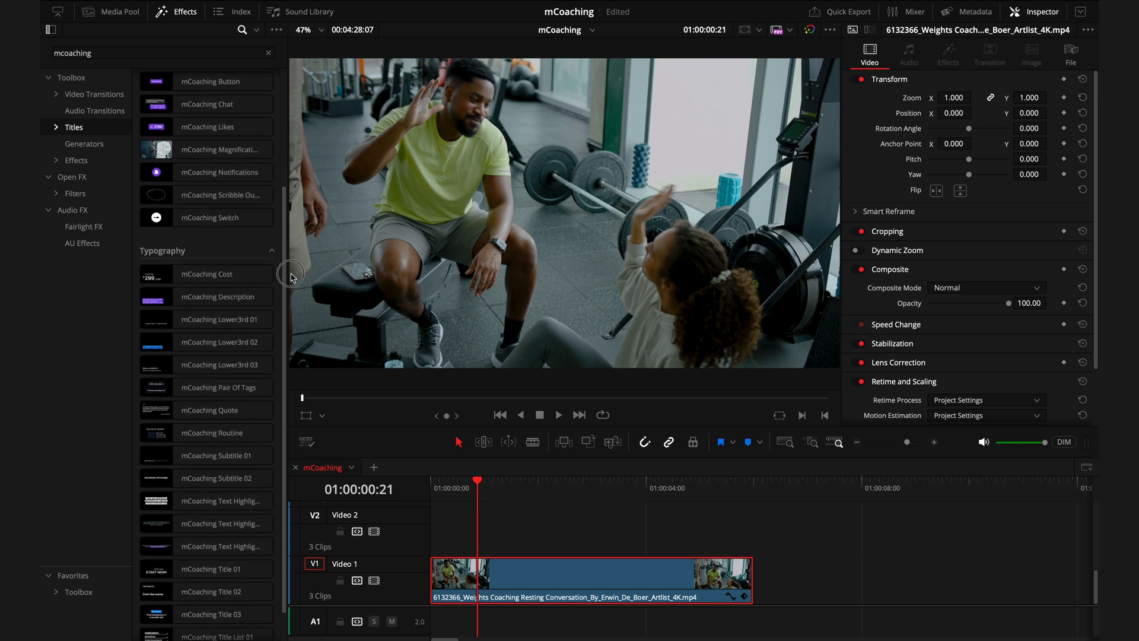
scroll(down, 3)
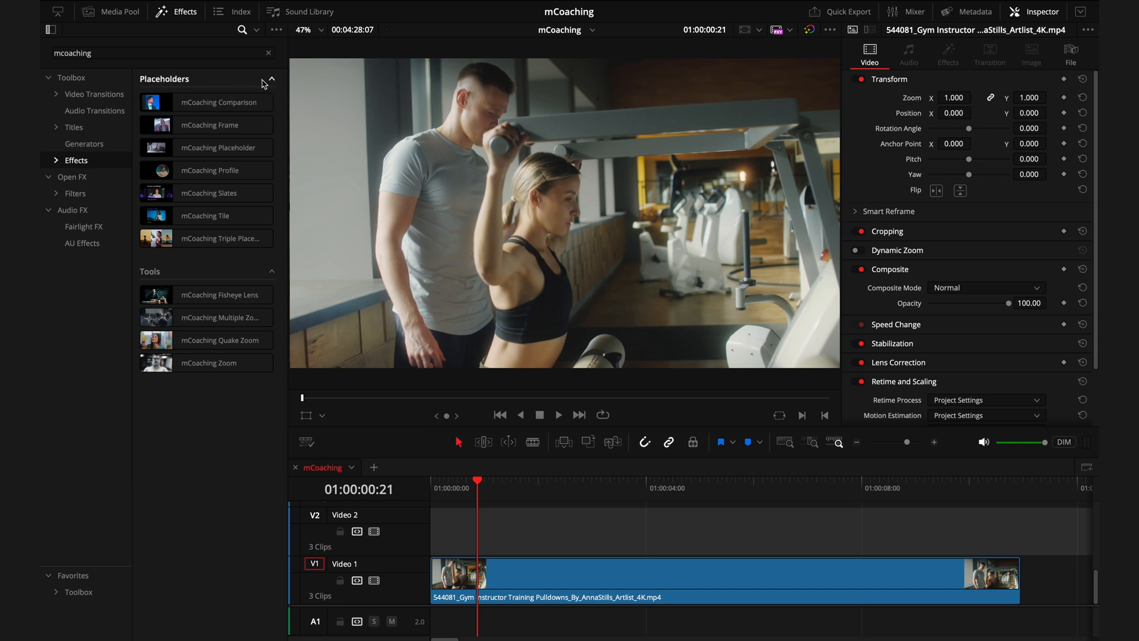
mouse_move(260, 85)
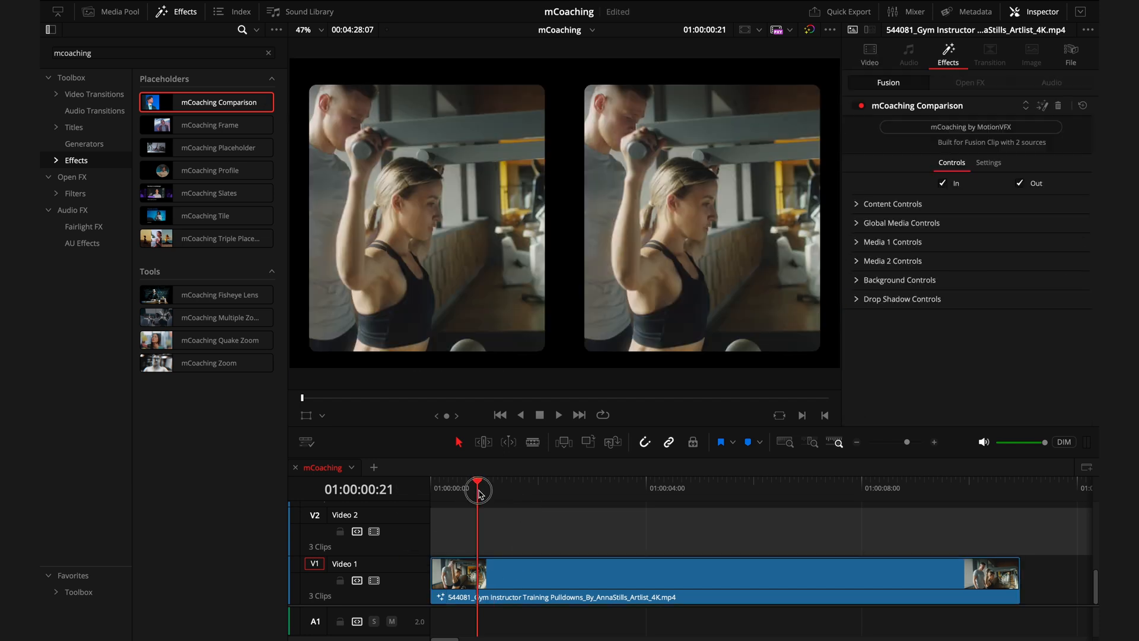
- Preview the Comparison effect further into the clip, then delete it
drag(478, 489, 499, 489)
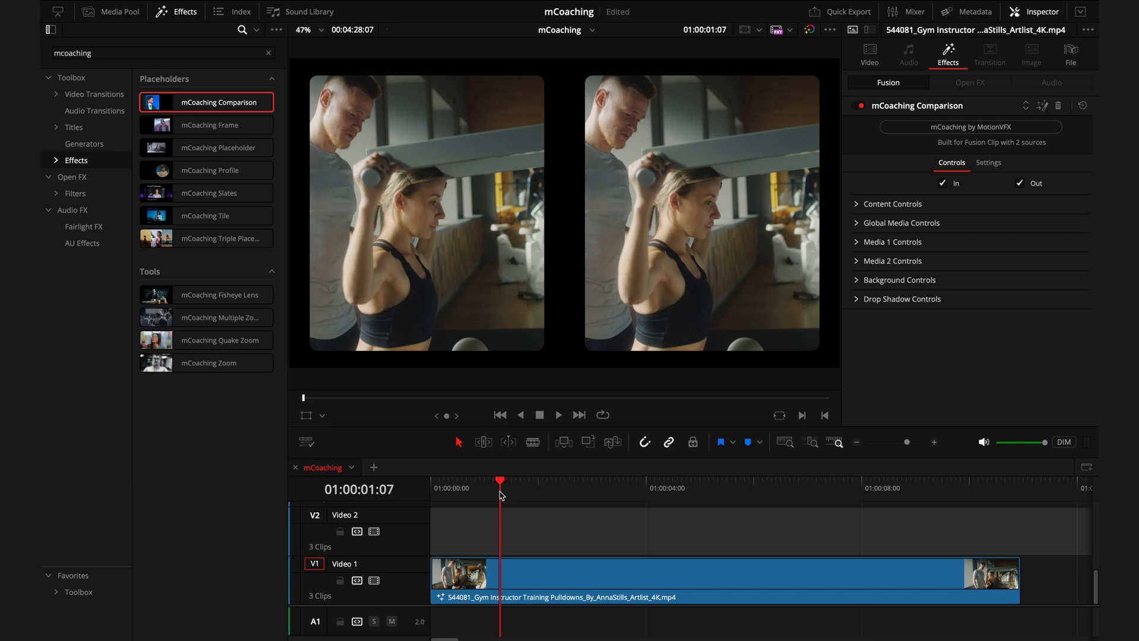
mouse_move(504, 492)
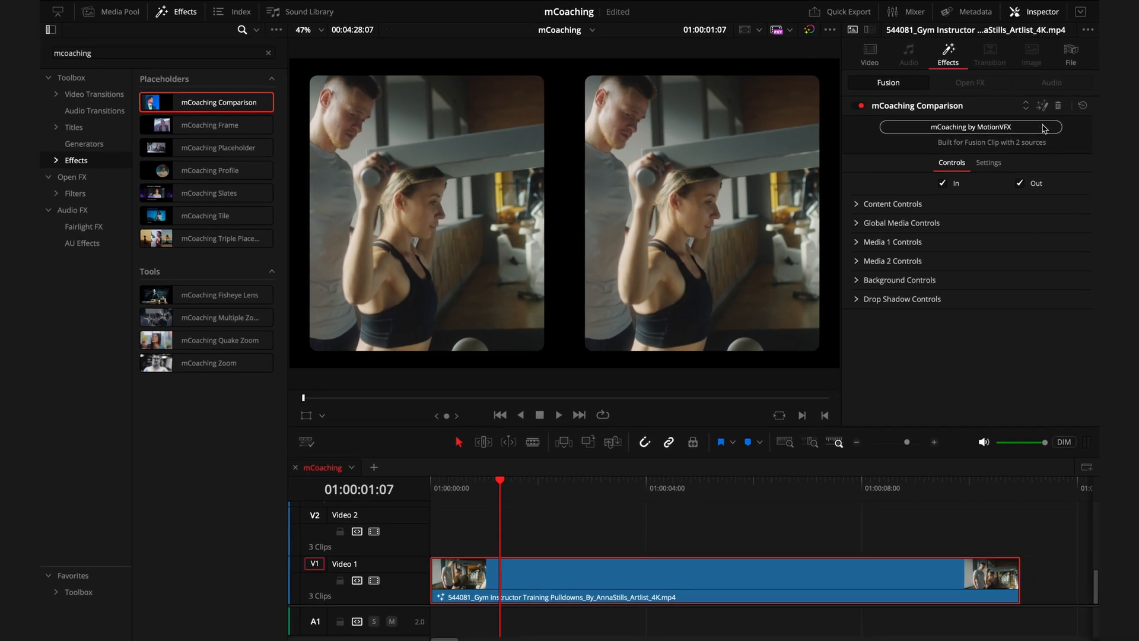
click(868, 54)
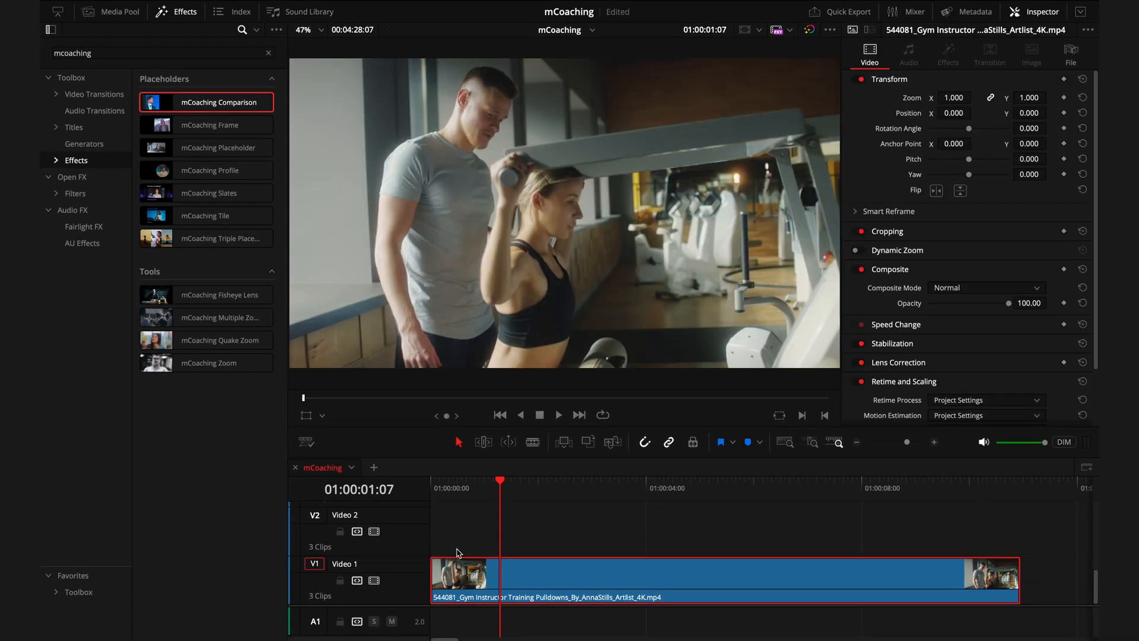
- Combine the stacked pulldown and lunge clips into Fusion Clip 1
right_click(567, 526)
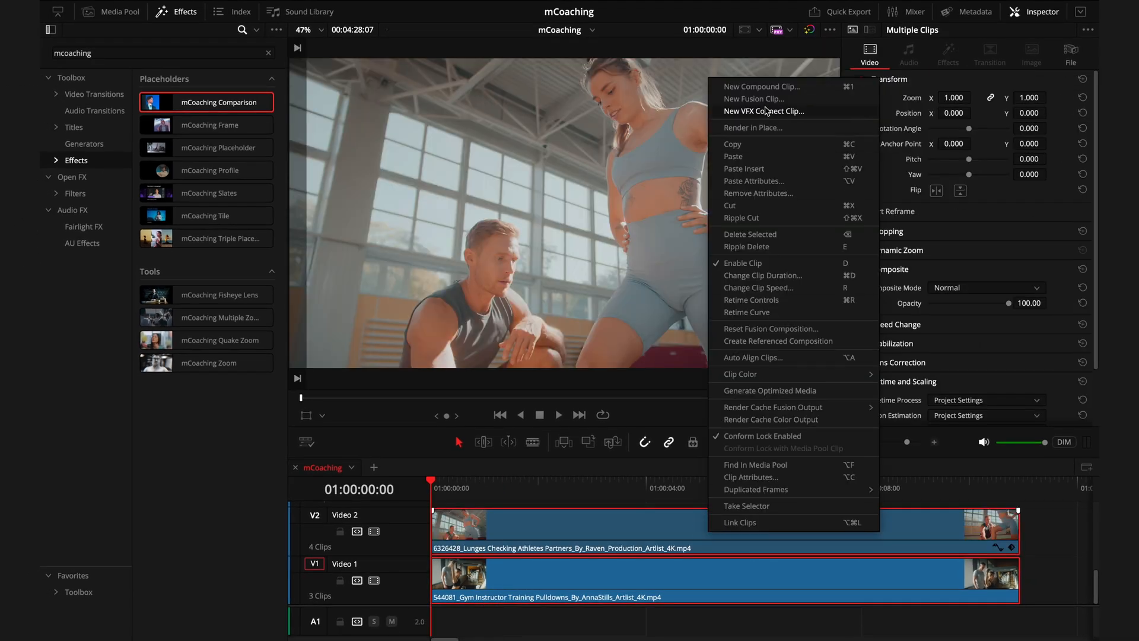
click(753, 99)
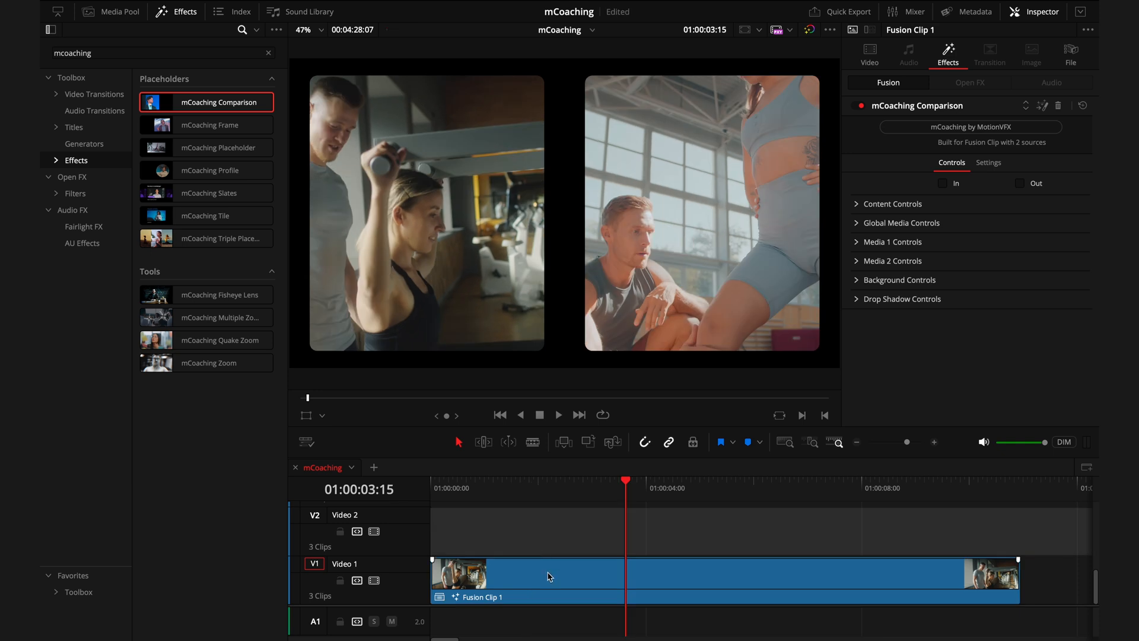
- Choose an option from Fusion Clip 1's right-click context menu
right_click(548, 576)
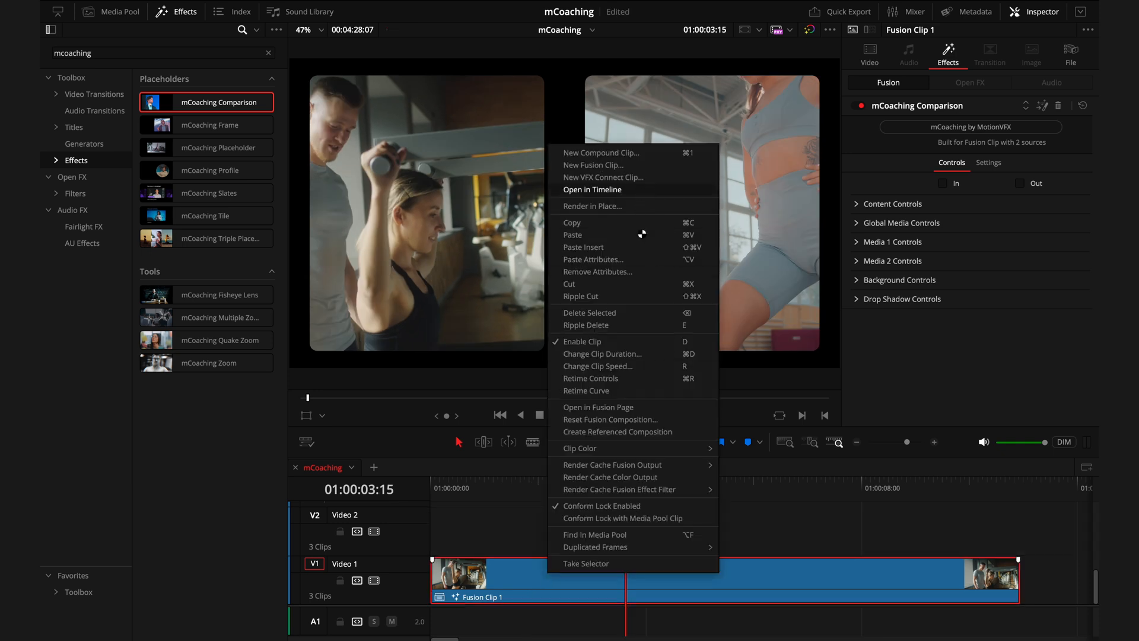
click(592, 190)
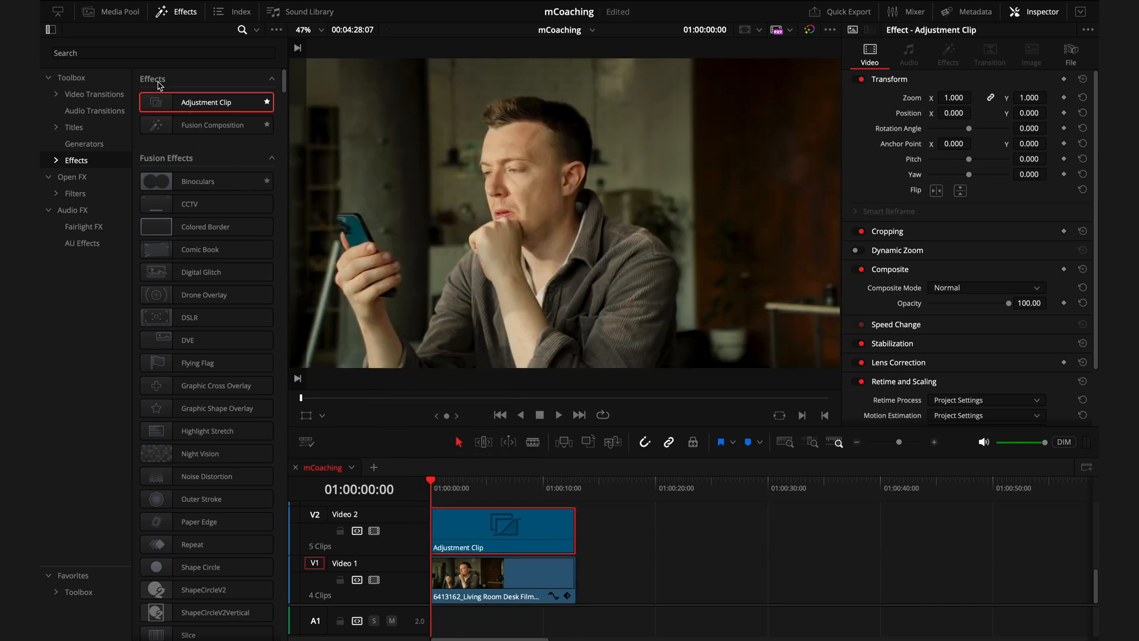
- Search the effects library for 'mcoach' to list the mCoaching effects
click(162, 53)
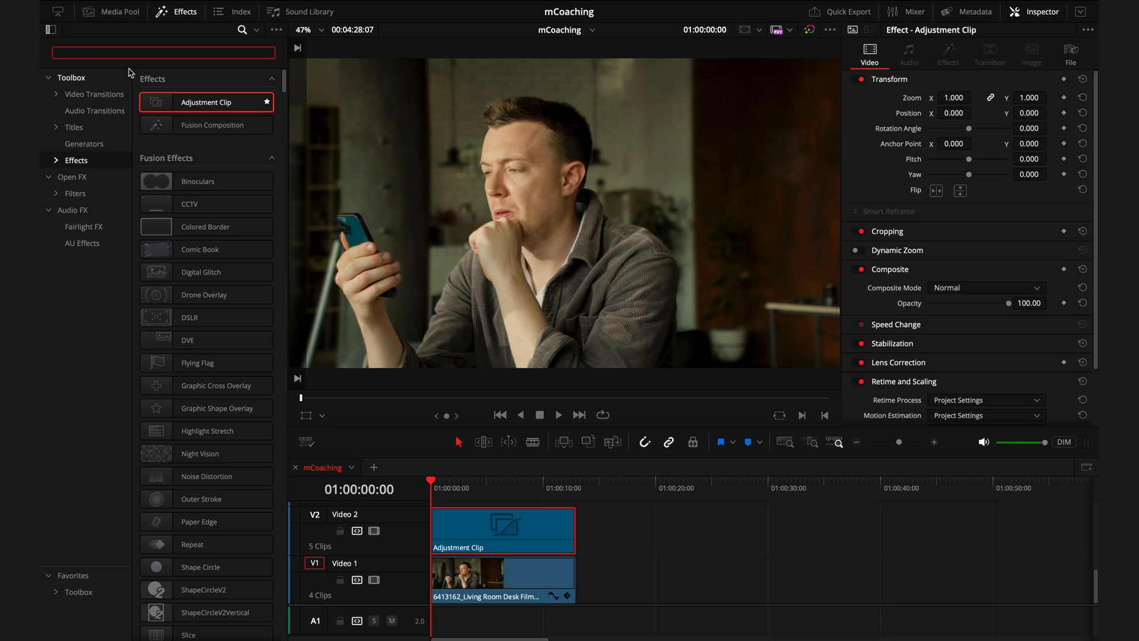
text(mcoach)
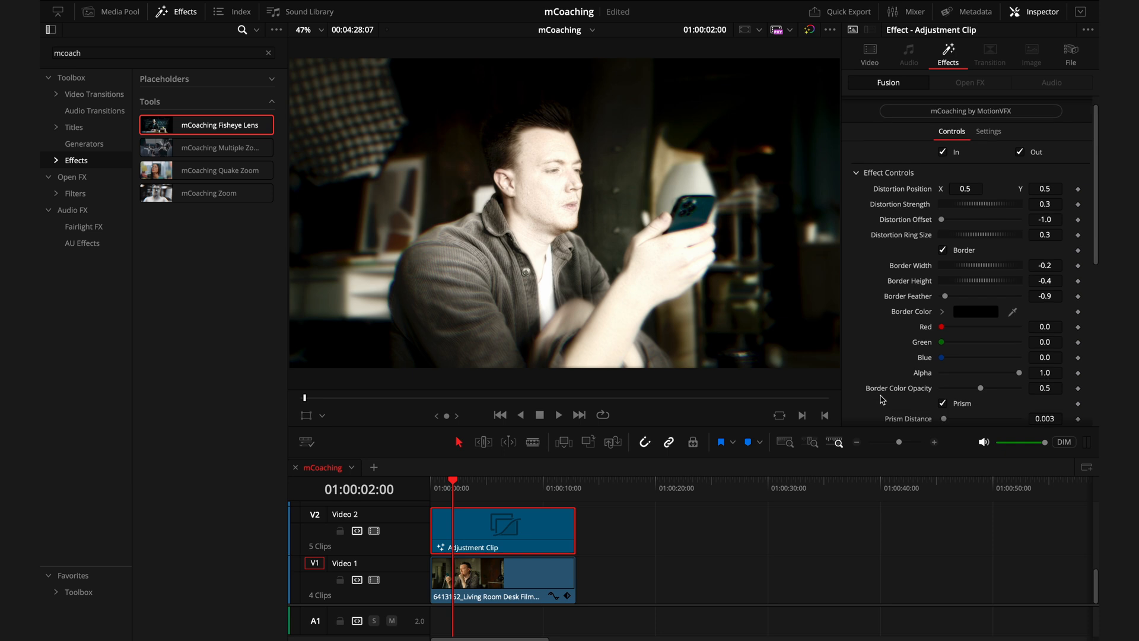
- Scroll through the mCoaching Fisheye Lens Effect Controls in the Inspector
scroll(down, 3)
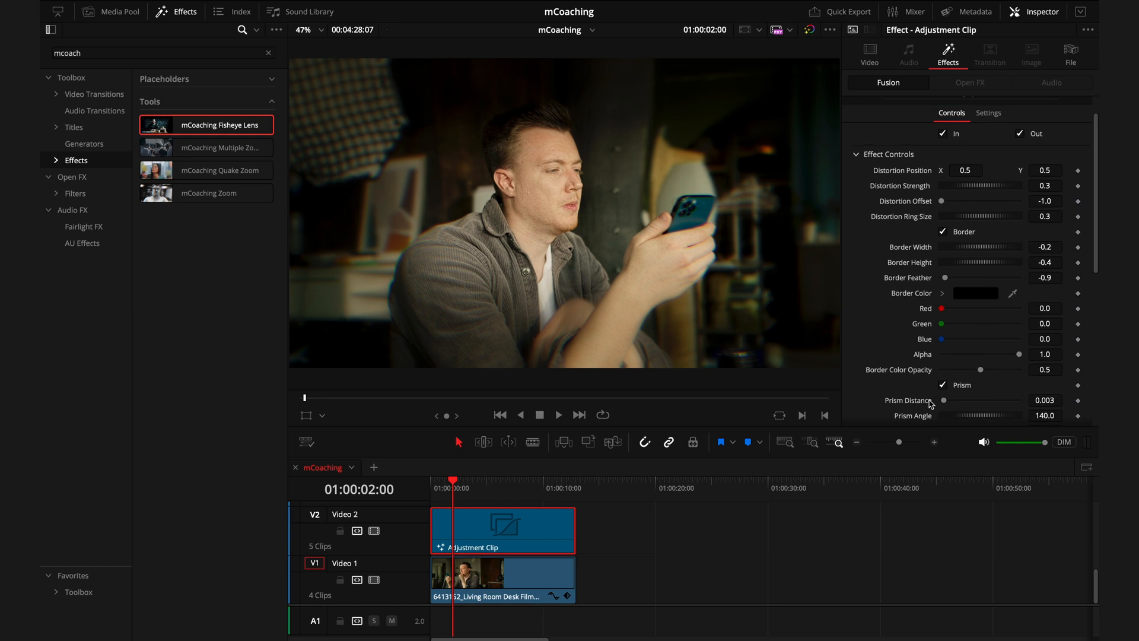
scroll(down, 3)
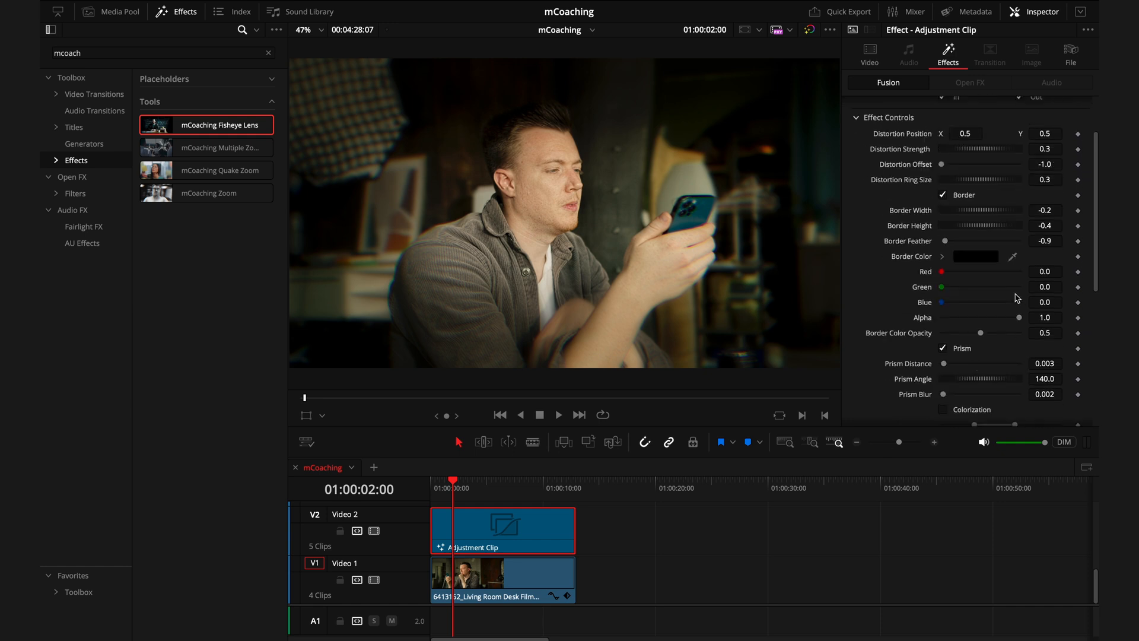
scroll(down, 3)
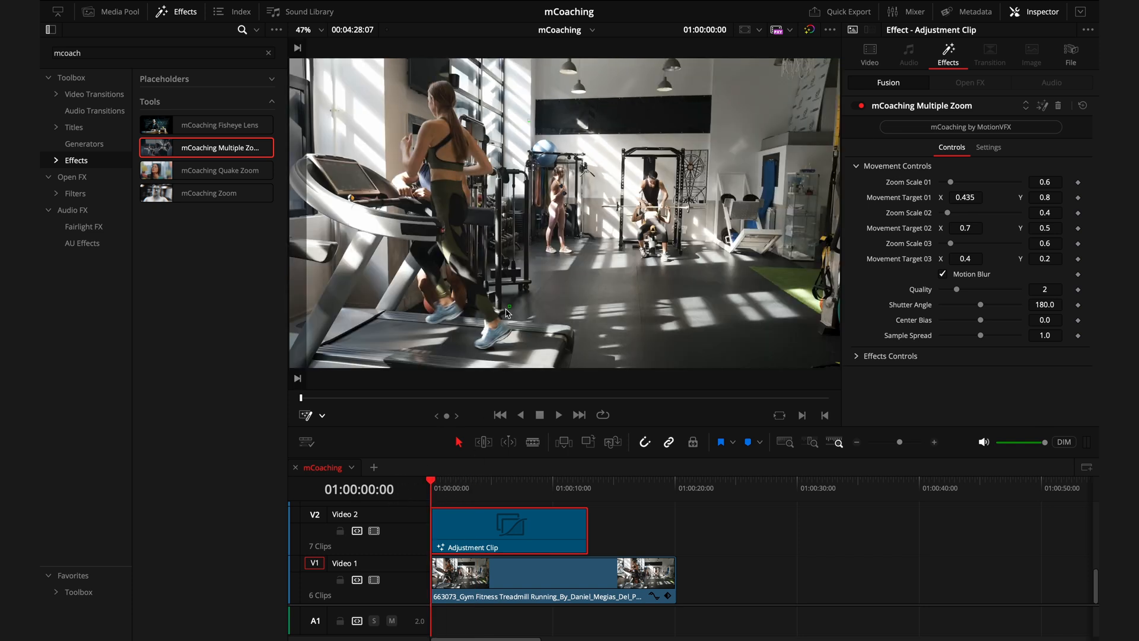
- Scrub the playhead from the start to preview the Multiple Zoom targets
click(433, 482)
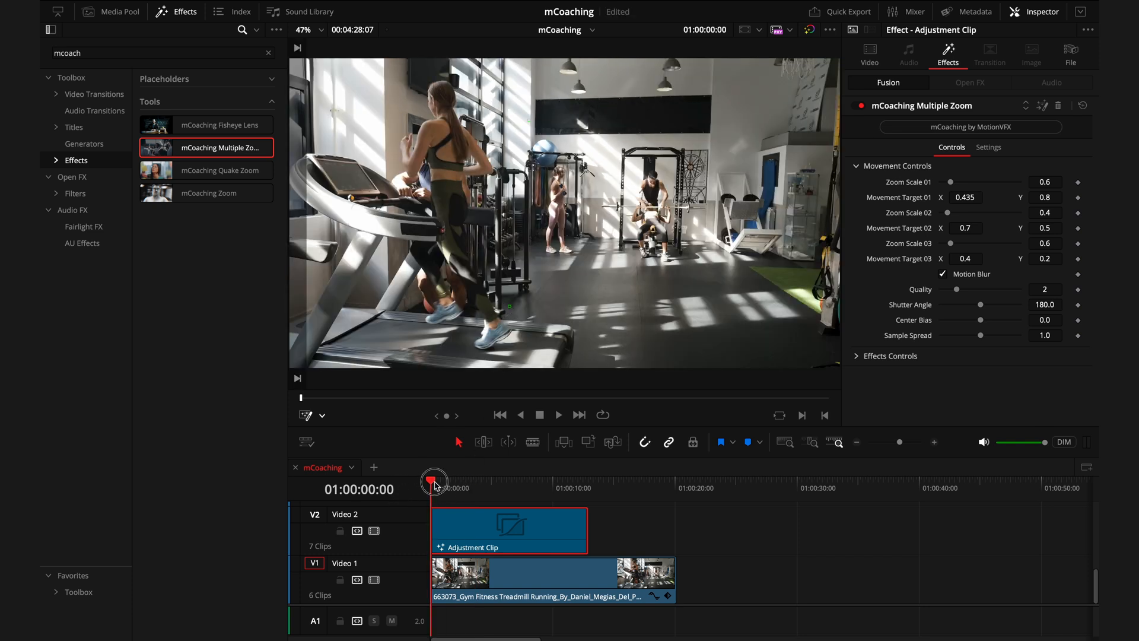
drag(434, 481, 459, 481)
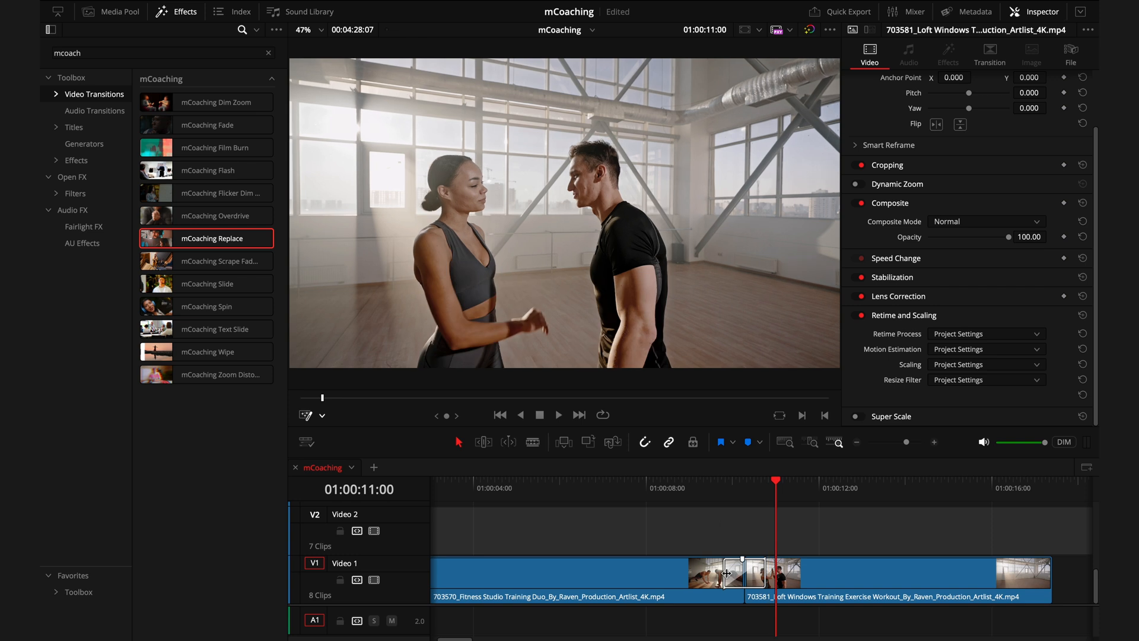
- Select the mCoaching Replace transition to inspect its 2.2-second duration
click(741, 573)
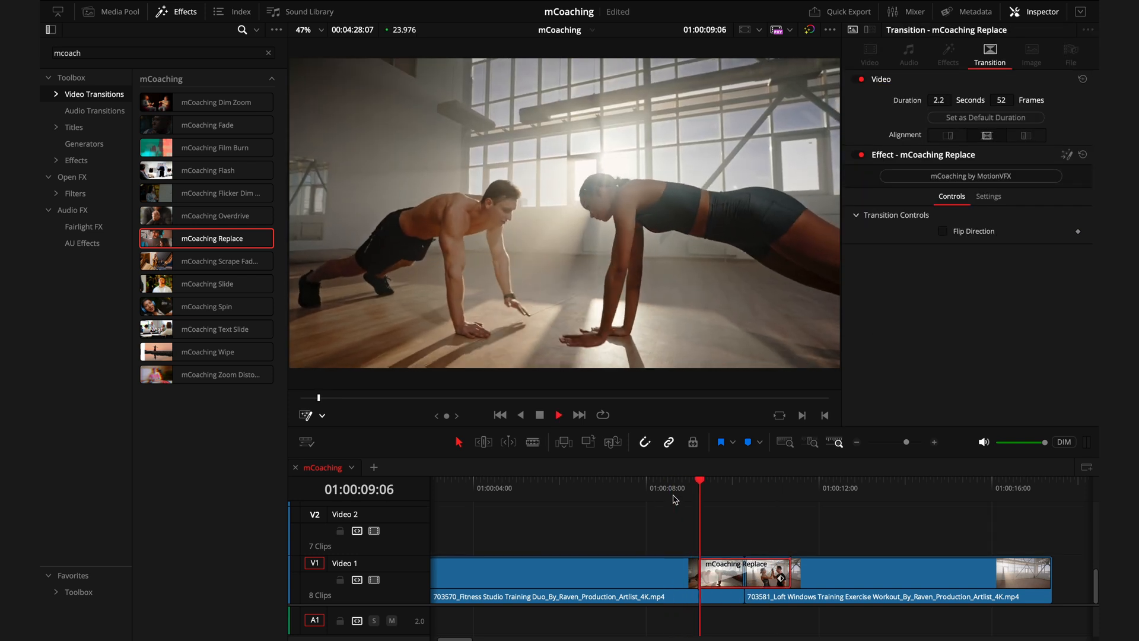